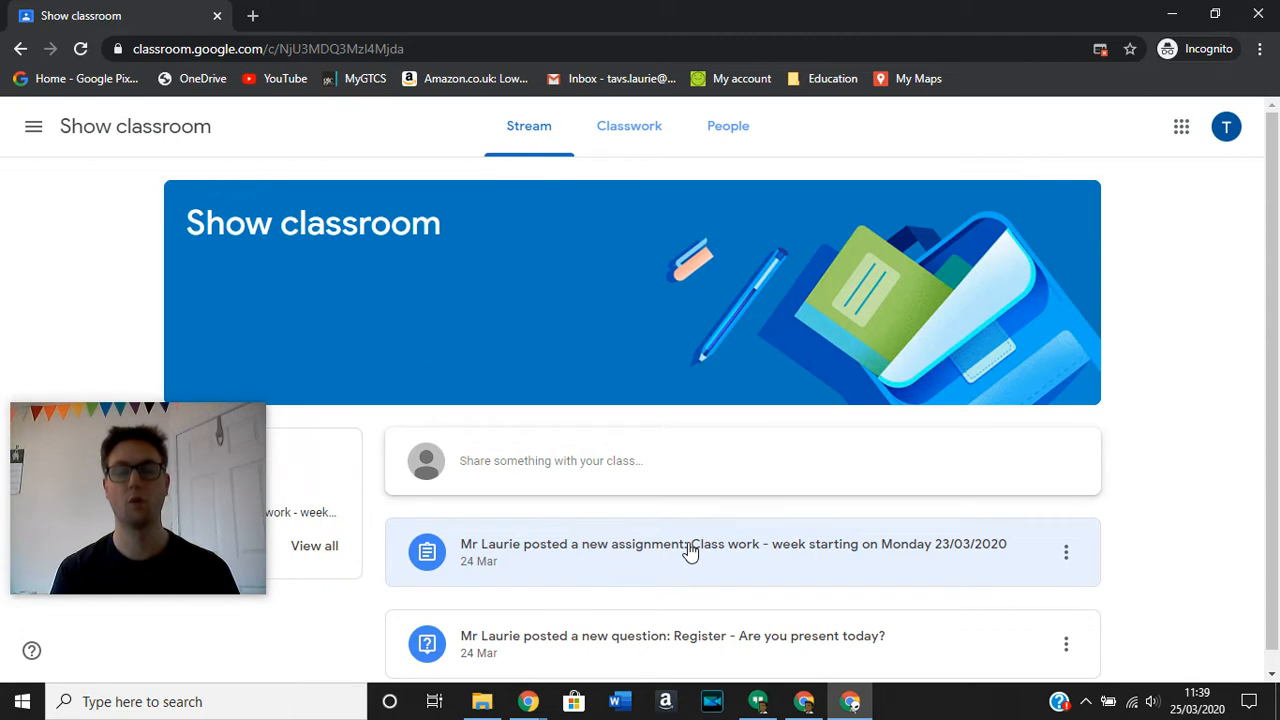
mouse_move(793, 372)
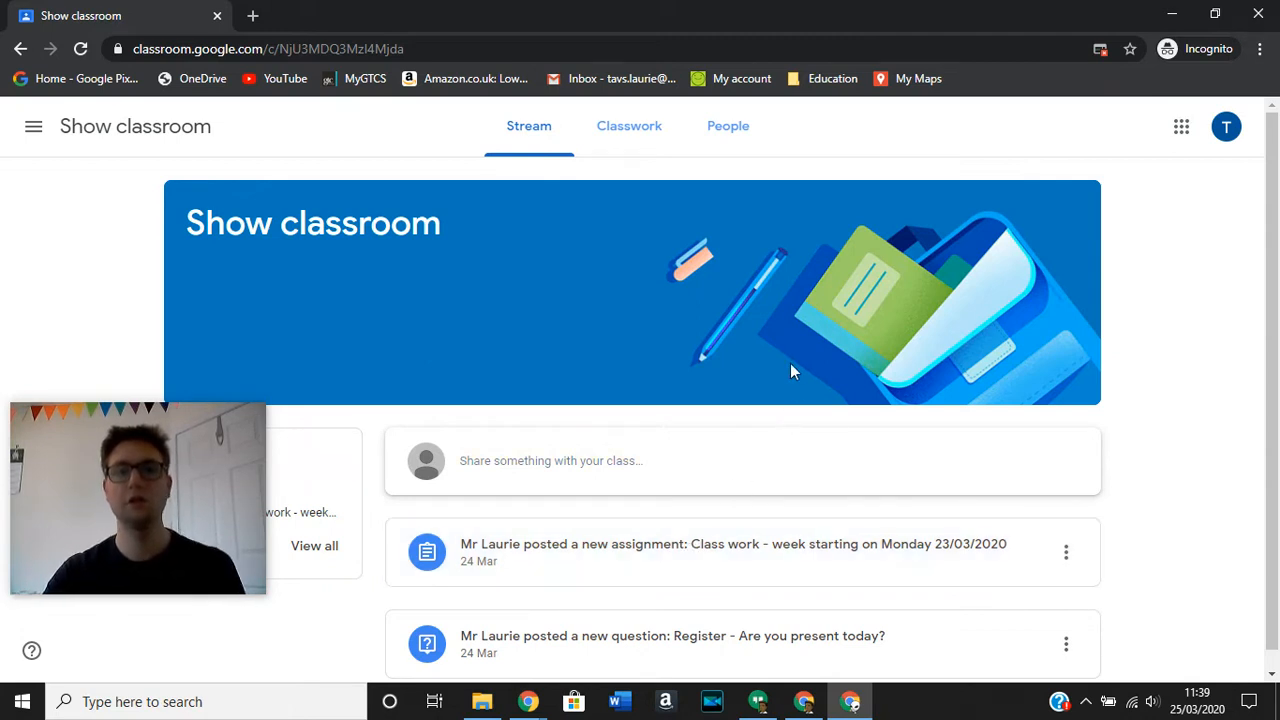
mouse_move(743, 456)
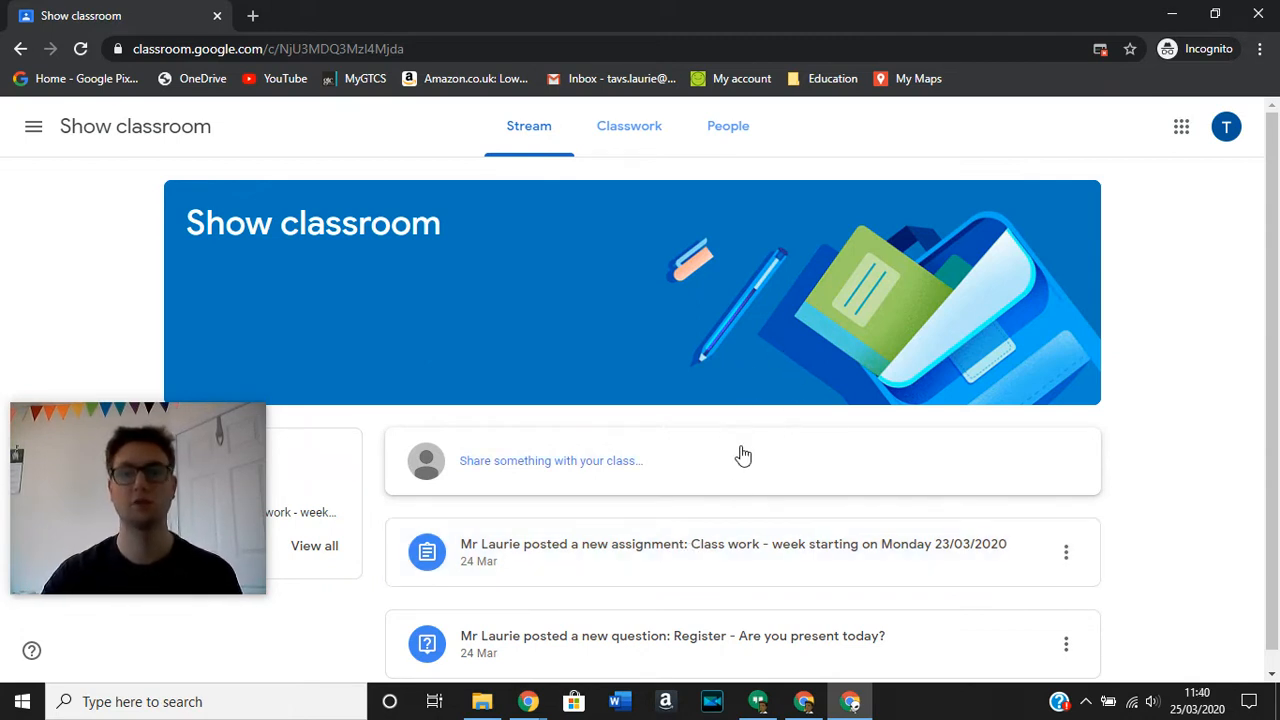
mouse_move(747, 427)
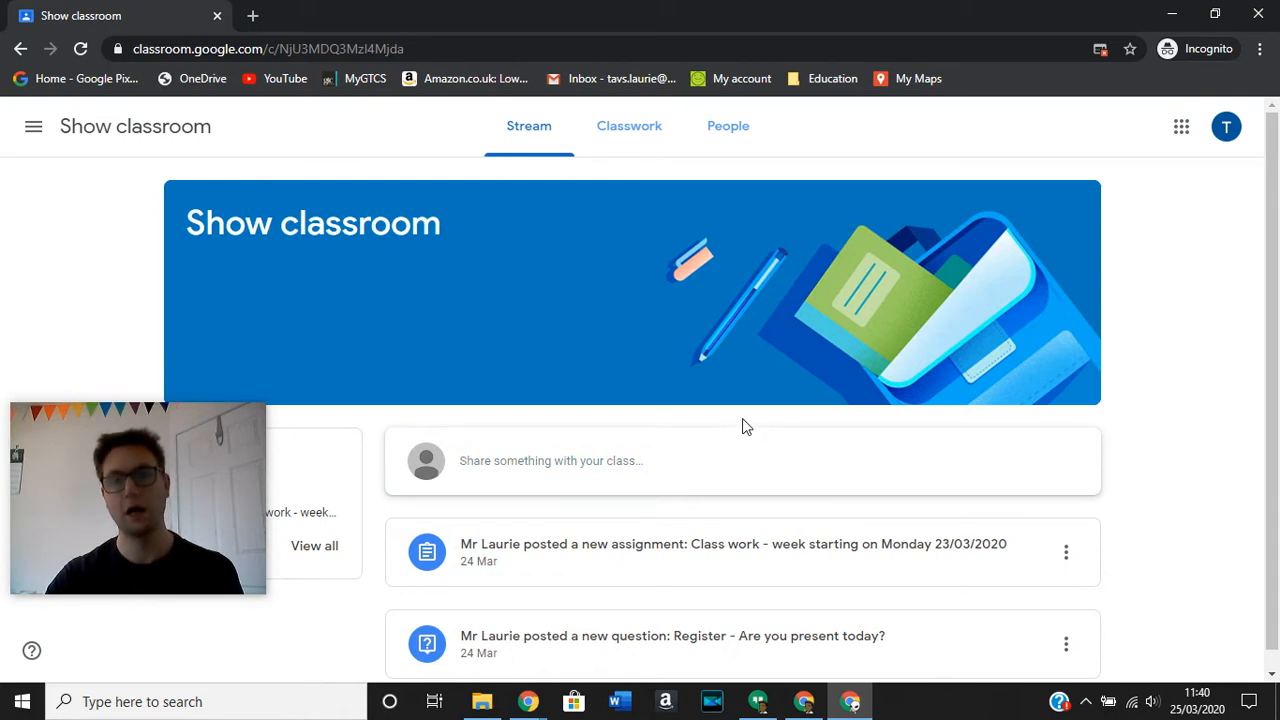
Expand the weekly Class work assignment on Classwork after dismissing the topic filters tip
scroll(down, 3)
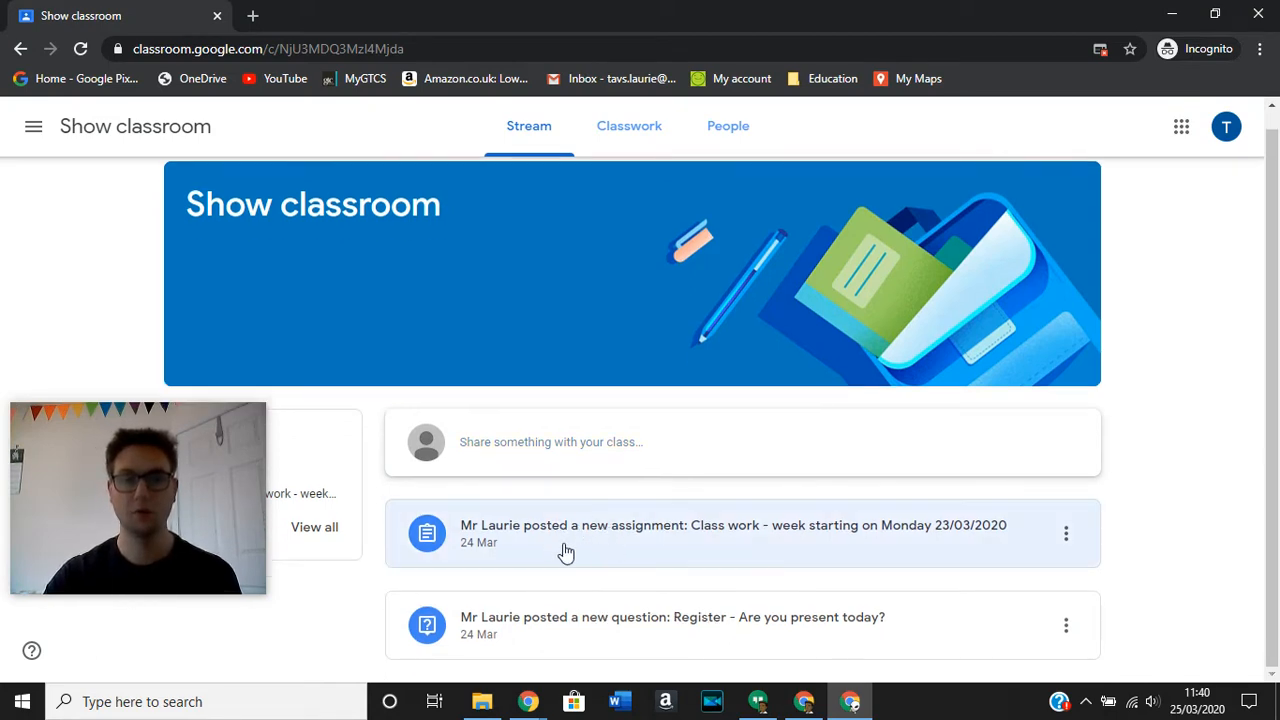
click(733, 525)
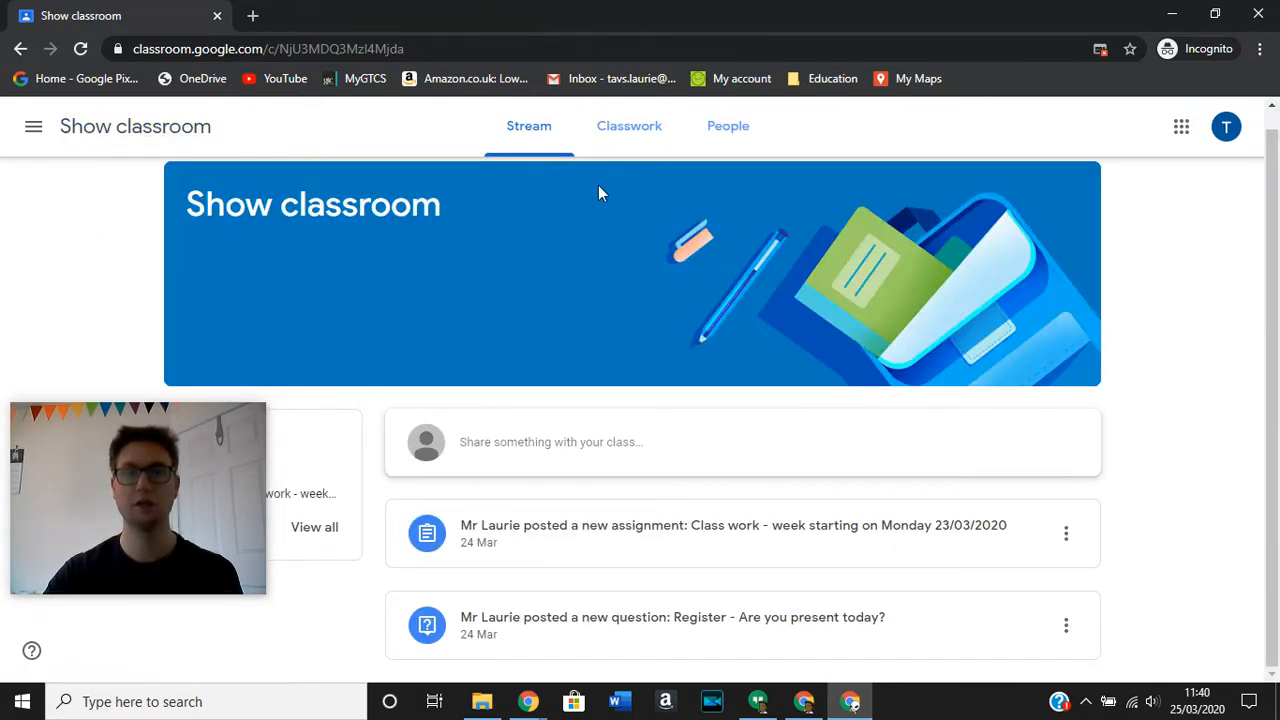
click(637, 125)
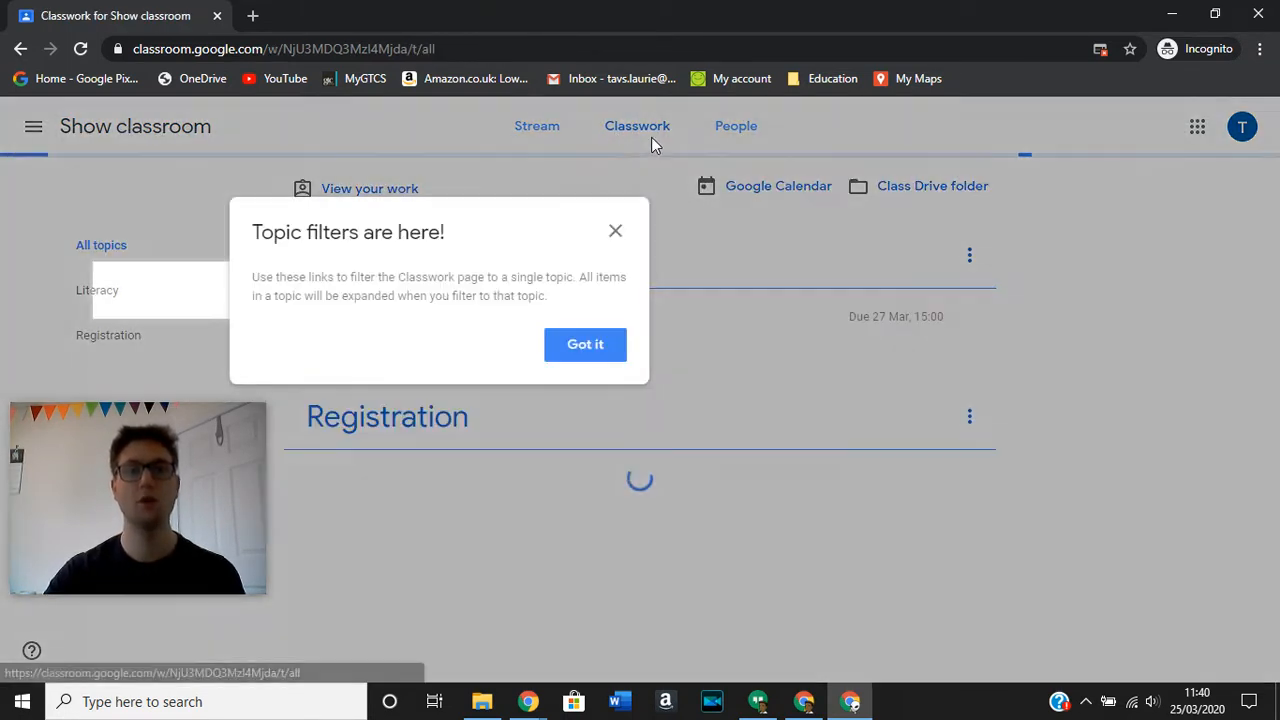
click(585, 344)
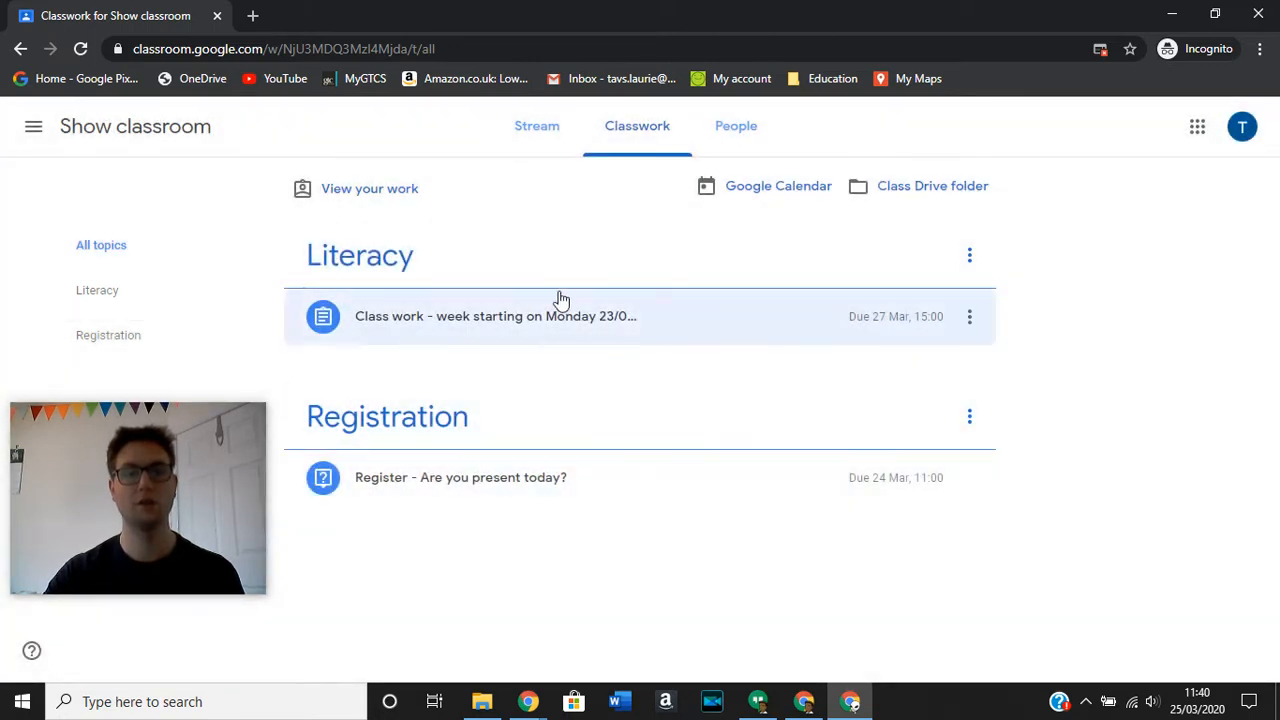
mouse_move(420, 336)
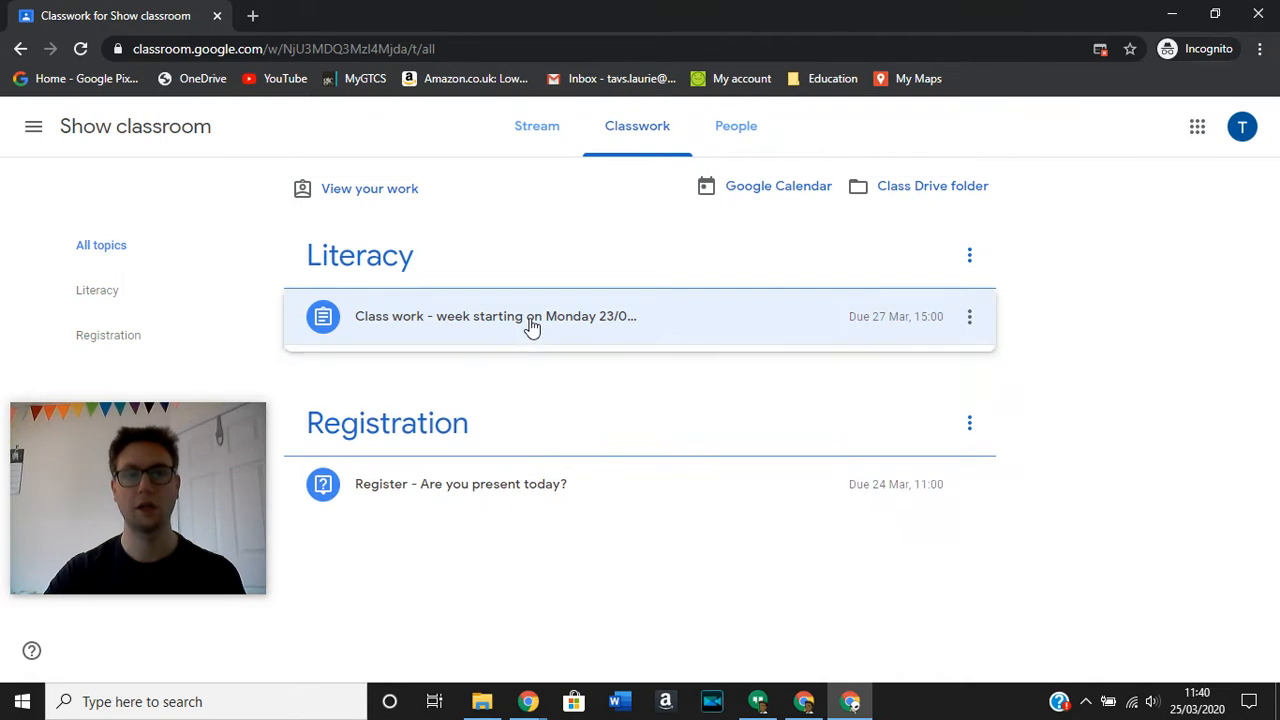
click(495, 316)
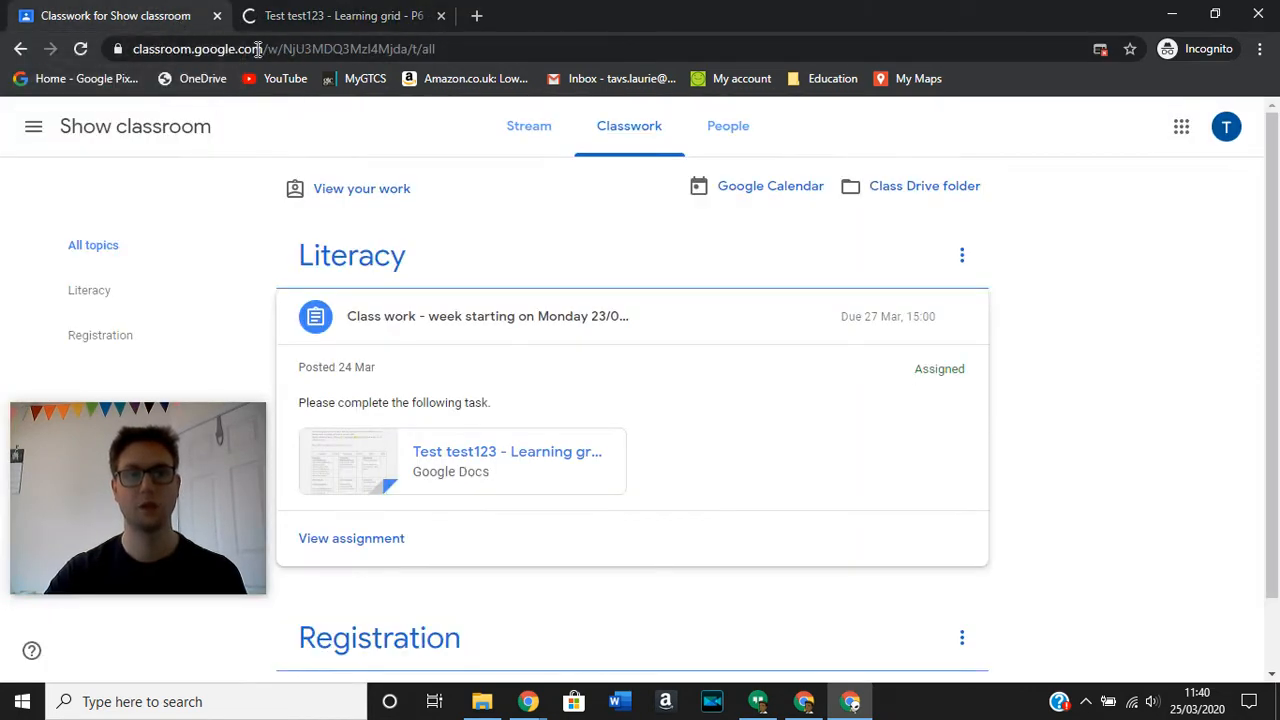
Open the Class work - week starting 23/03/2020 assignment page and close the extra Docs tab
click(487, 315)
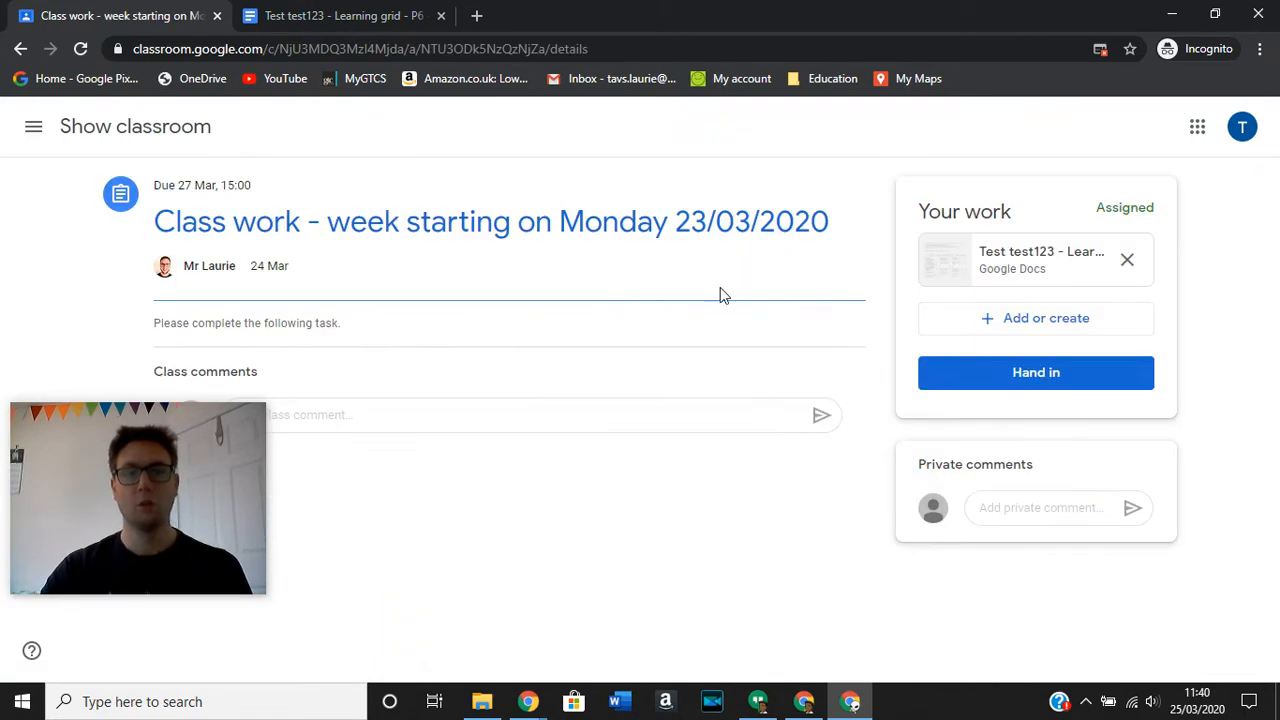
click(441, 15)
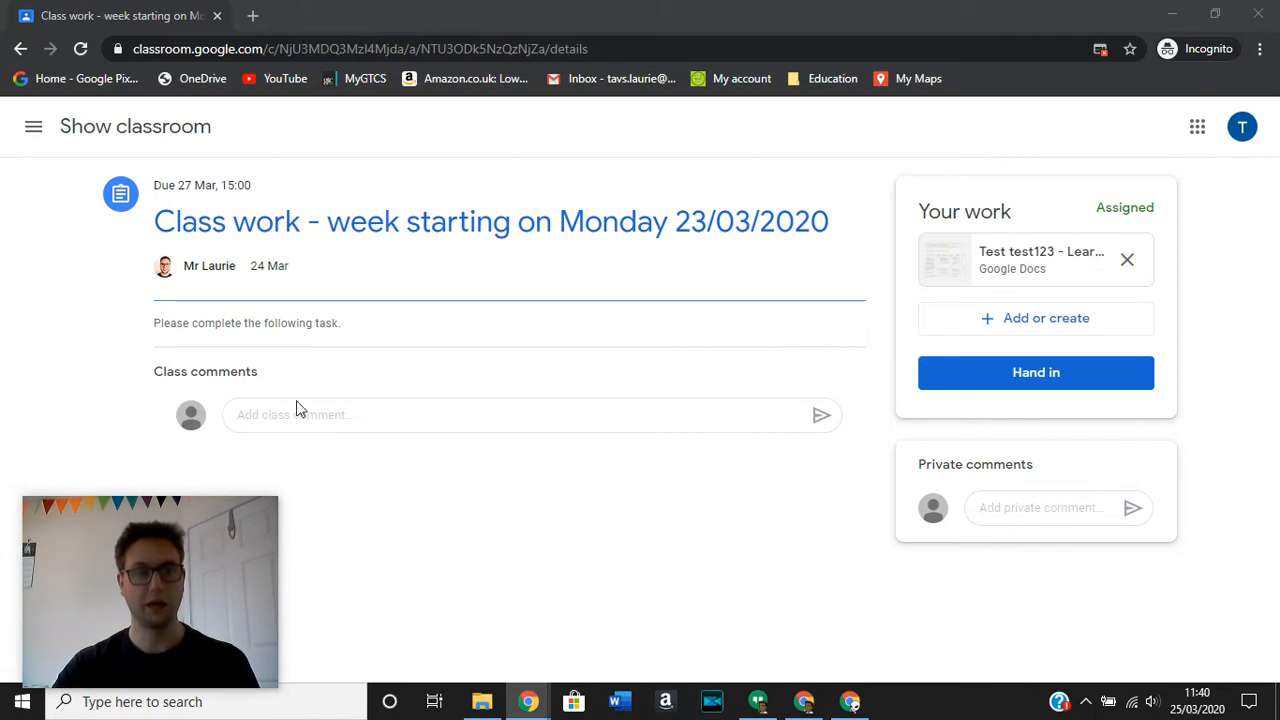
mouse_move(1022, 503)
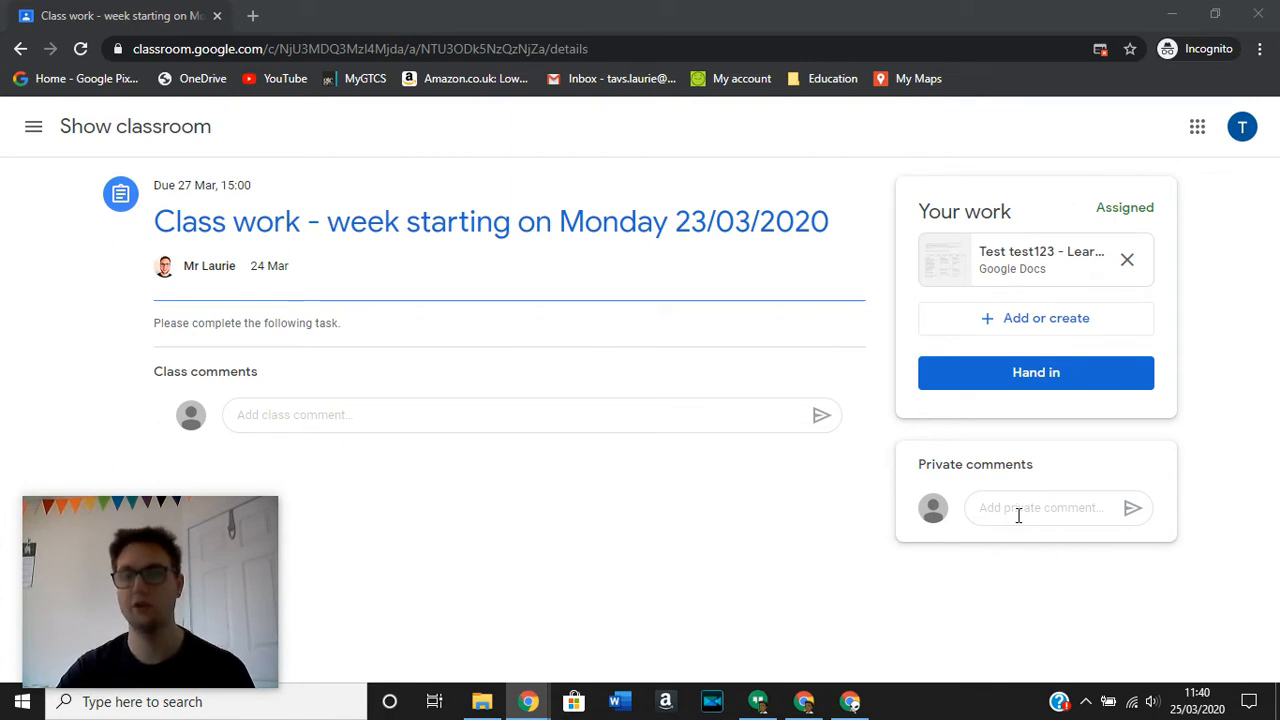
mouse_move(363, 389)
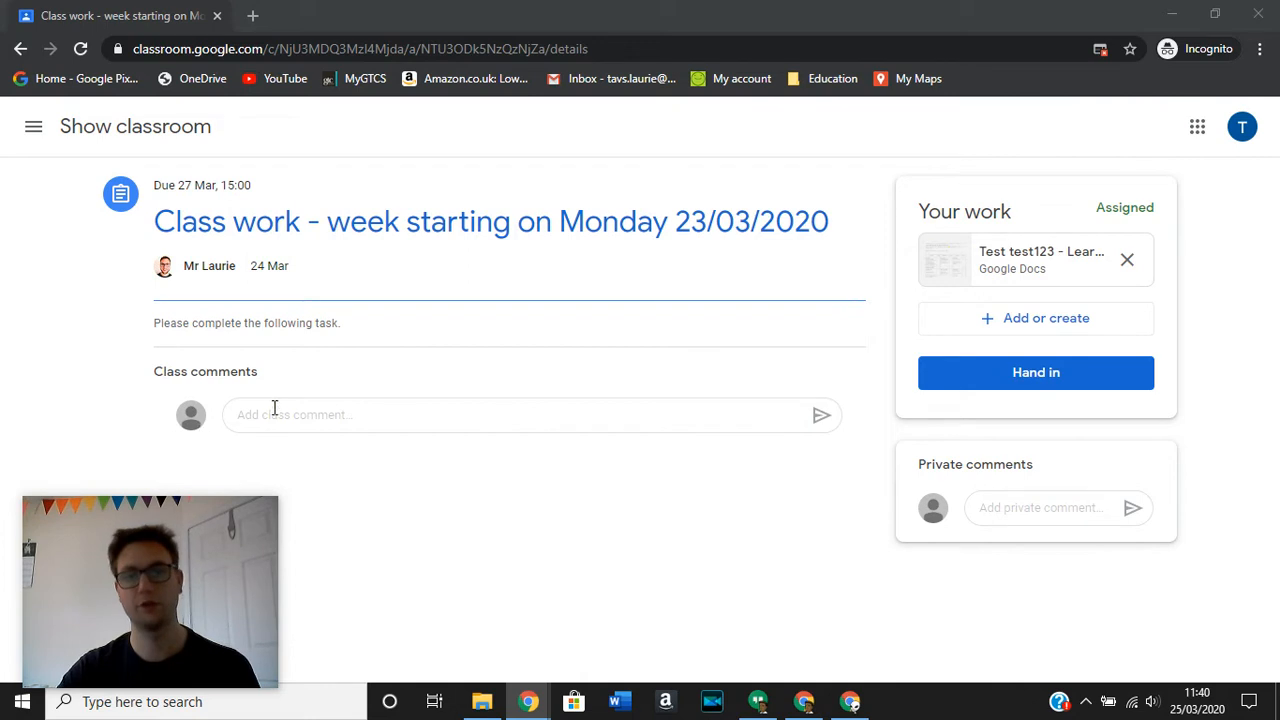
mouse_move(280, 414)
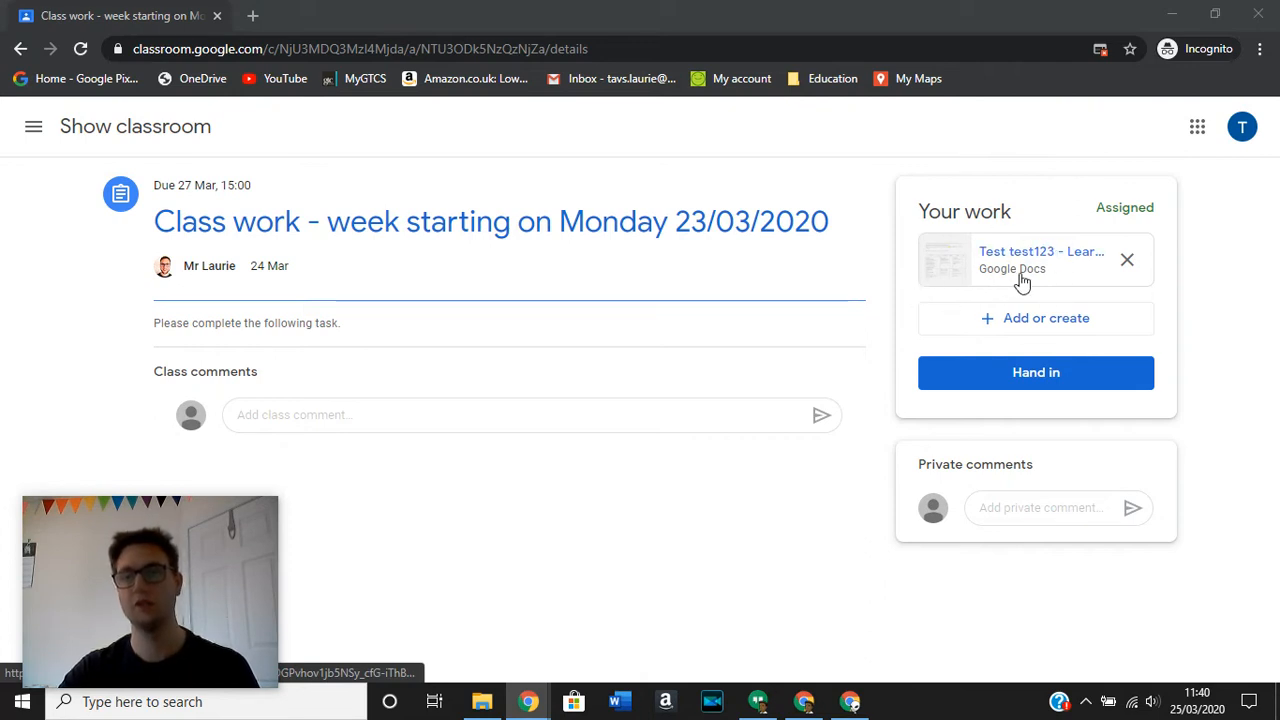
mouse_move(1015, 260)
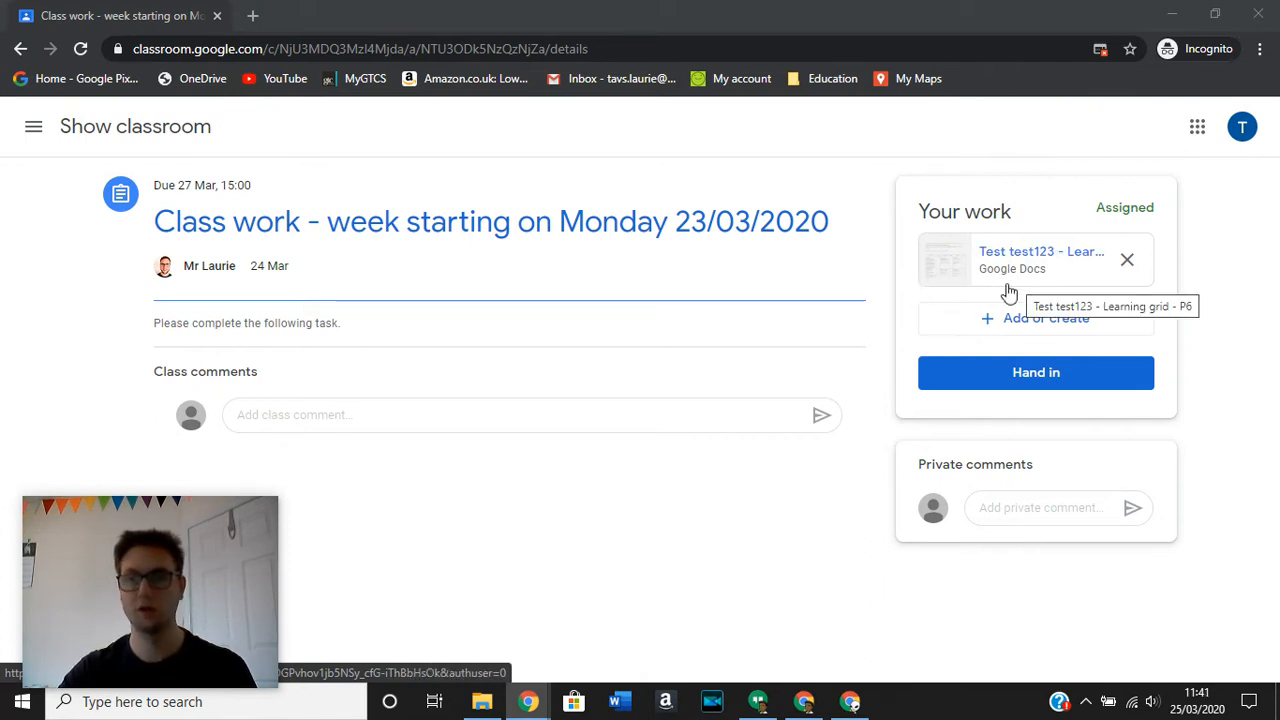
mouse_move(1020, 310)
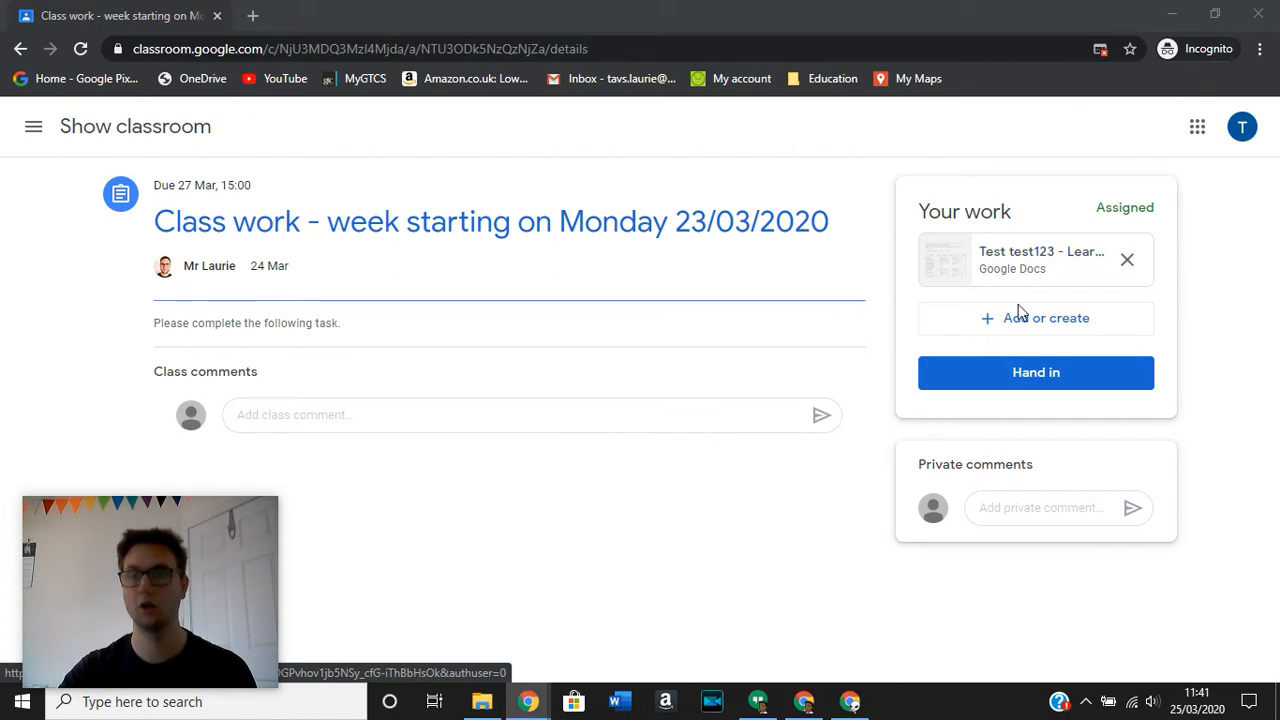
mouse_move(1000, 272)
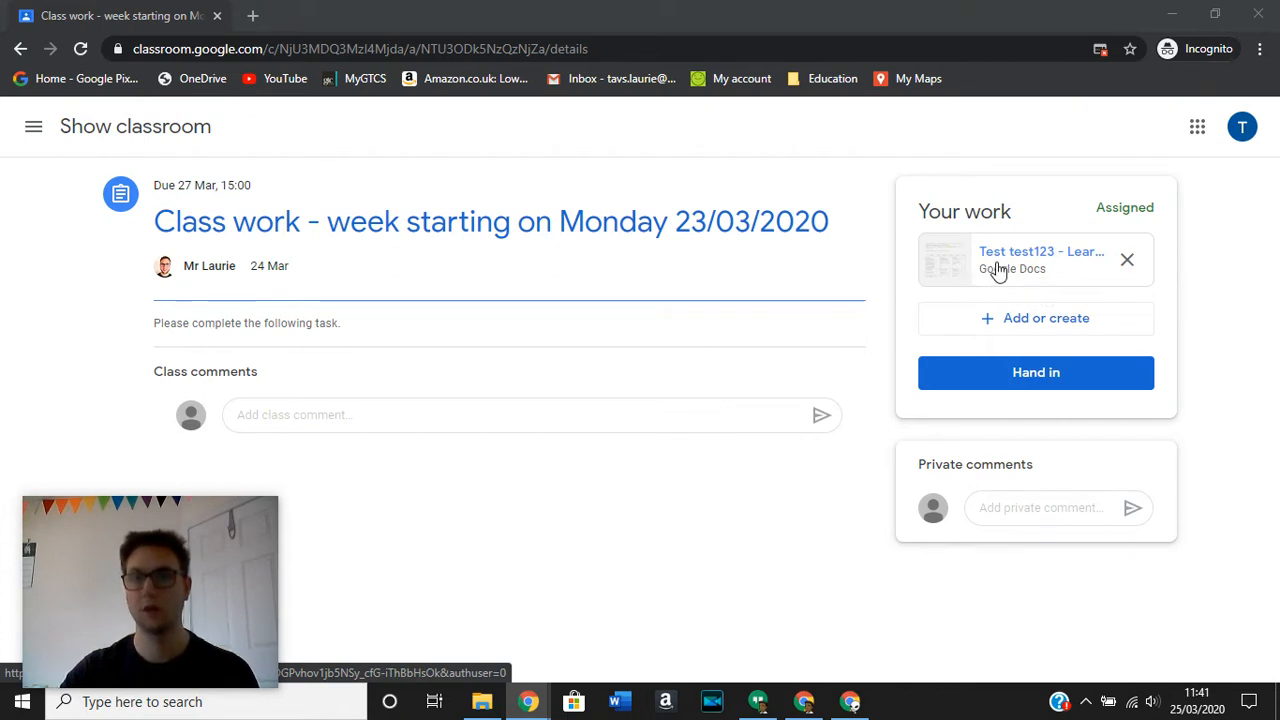
Read through the Test test123 - Learning grid - P6 Doc, then return to the assignment
click(1041, 259)
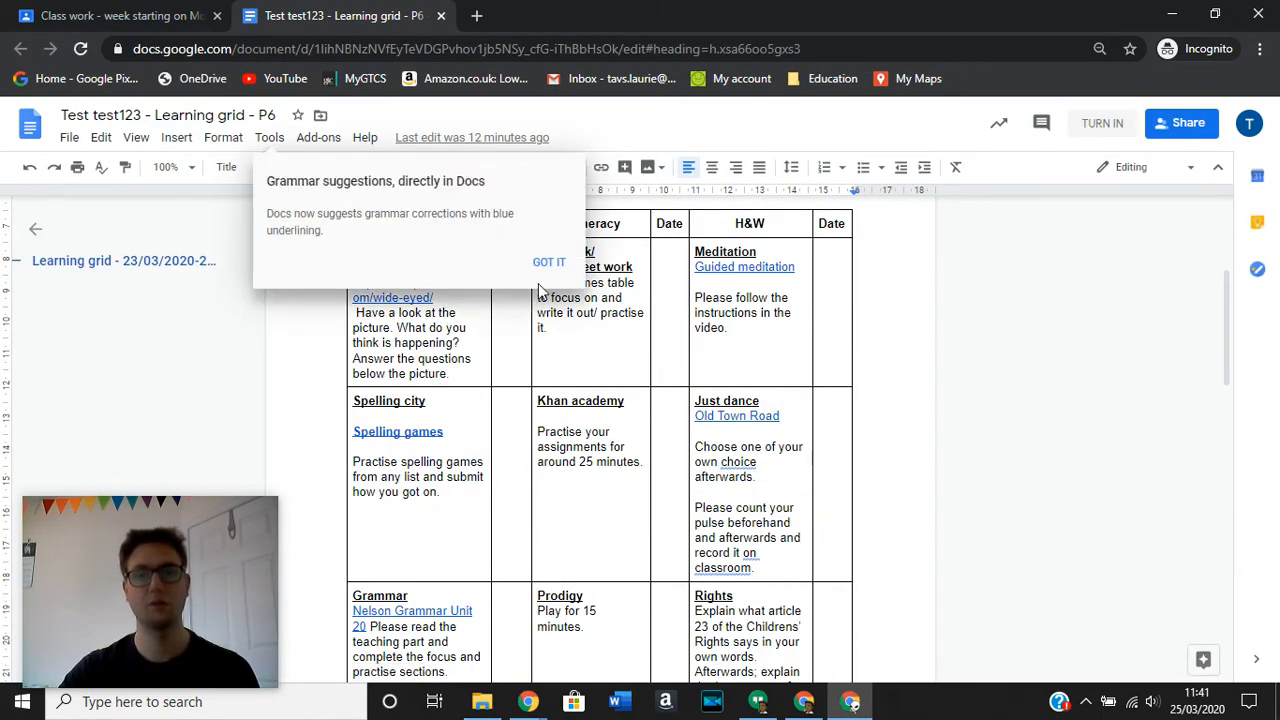
click(549, 262)
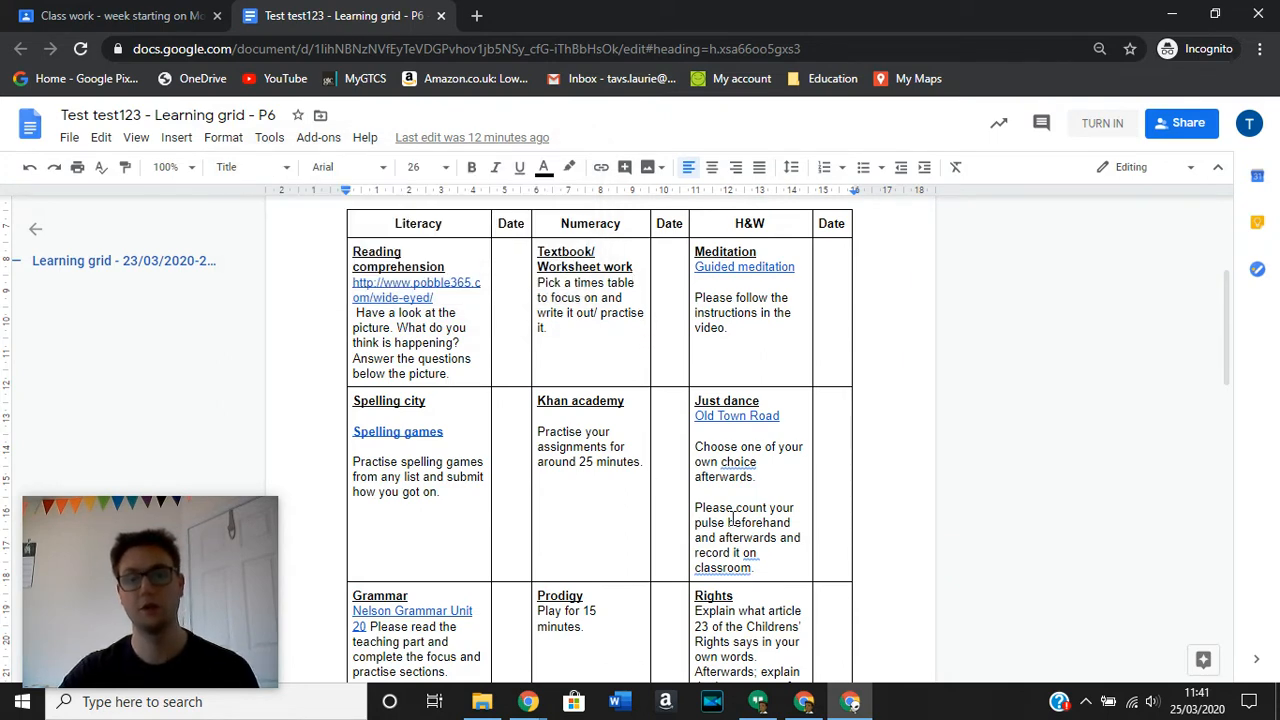
scroll(down, 3)
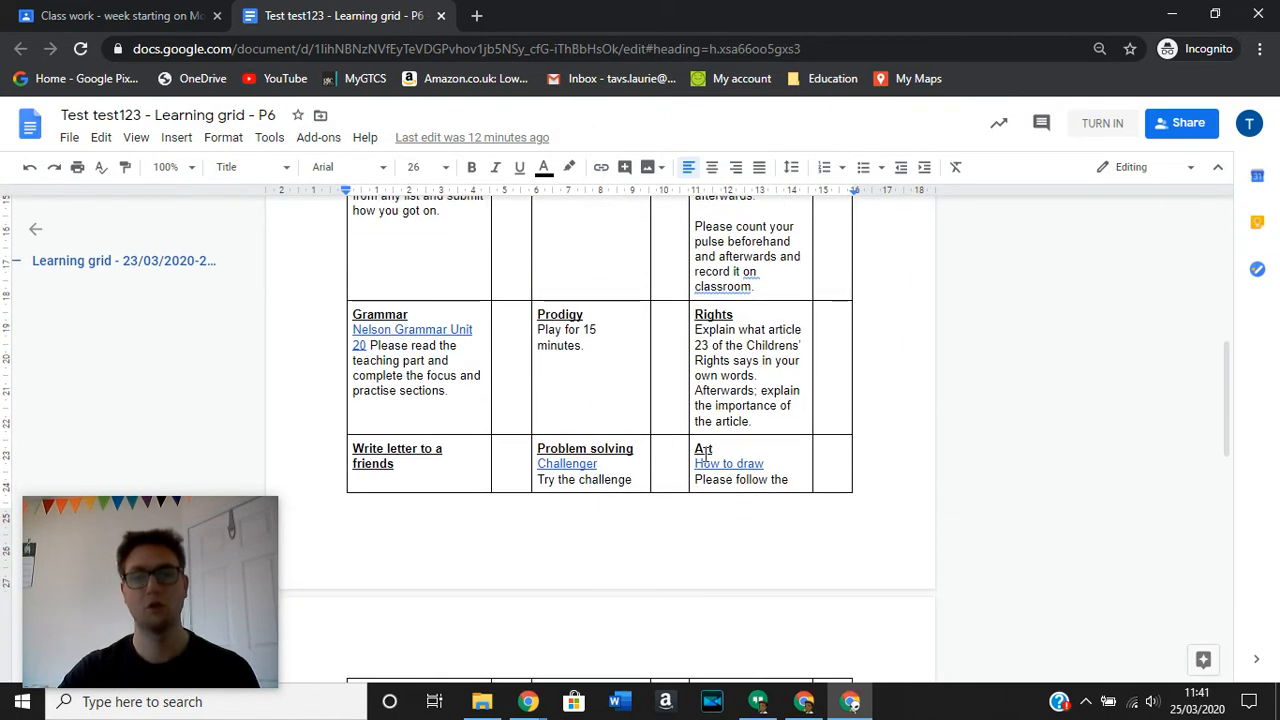
scroll(up, 3)
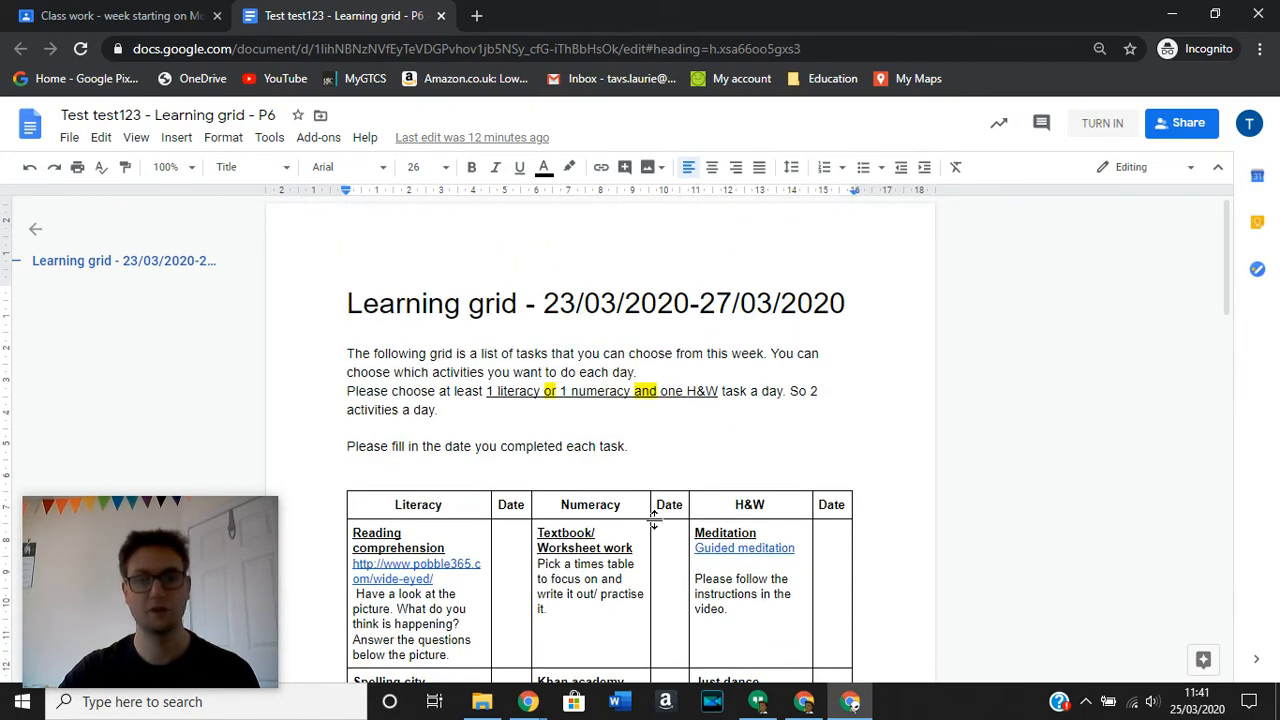
scroll(down, 3)
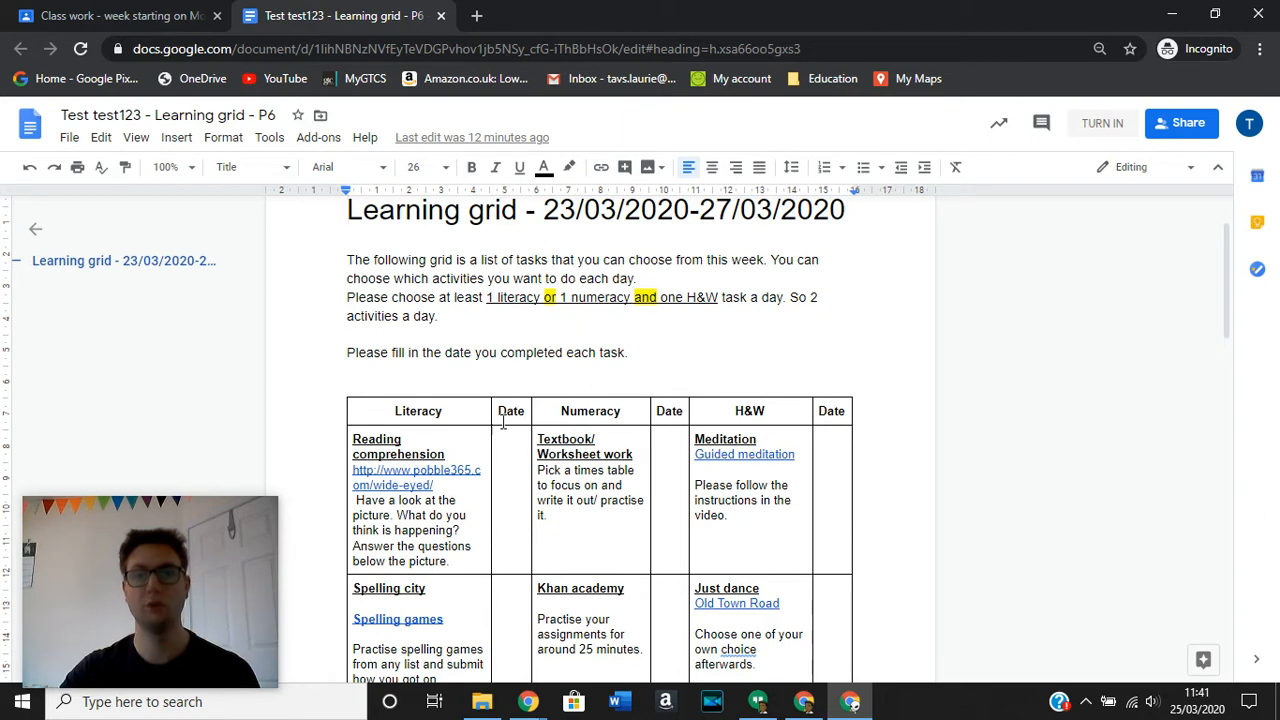
mouse_move(667, 533)
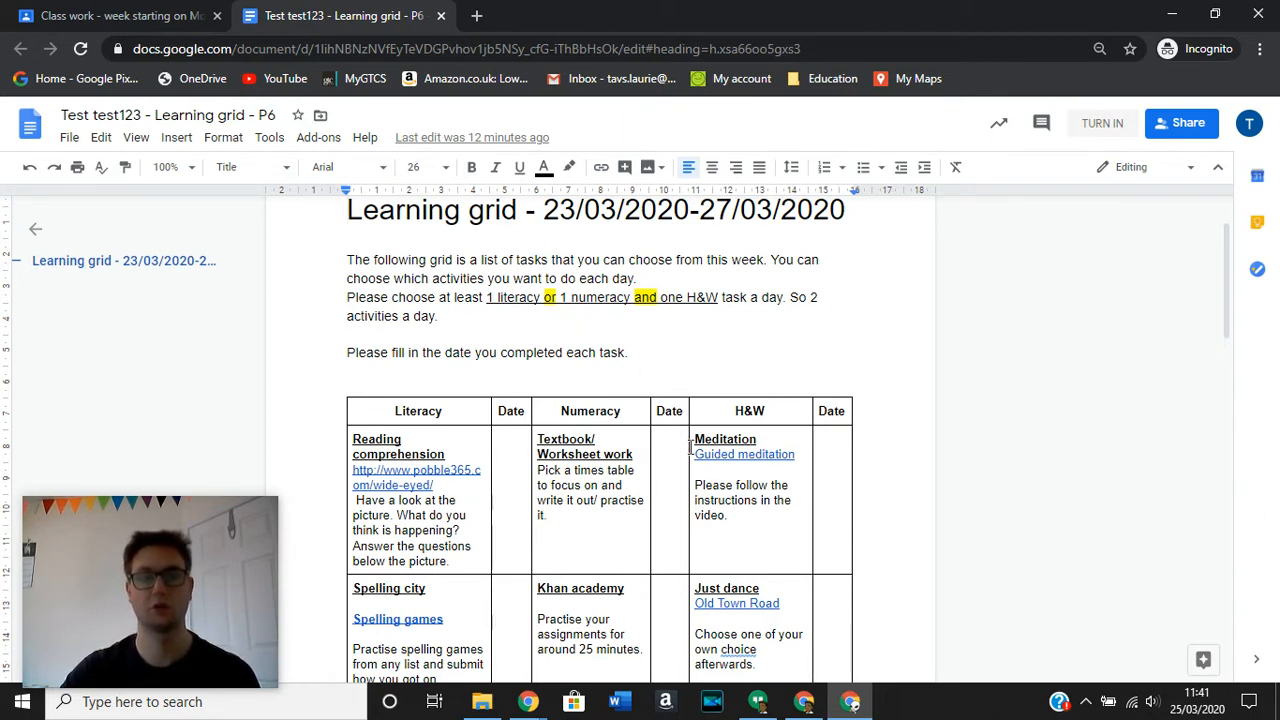
click(115, 15)
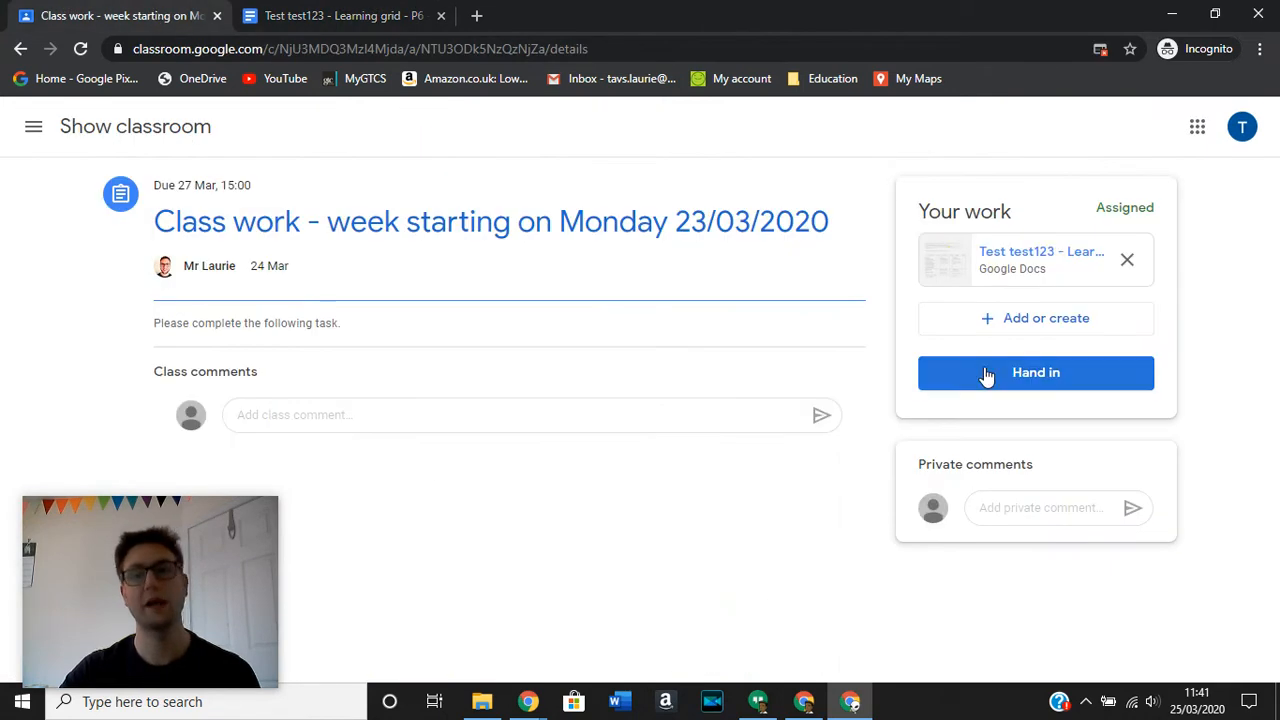
mouse_move(985, 318)
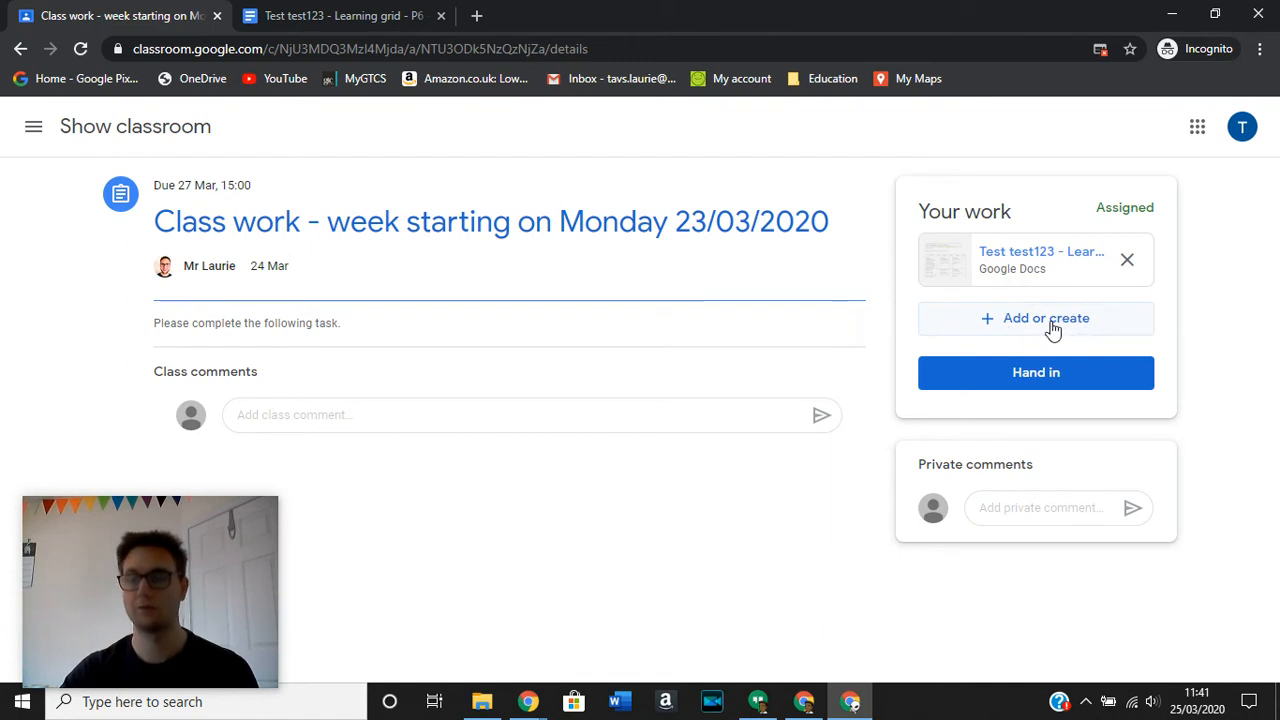
Show the Add or create options under Your work, then switch back to the learning grid Doc
click(1035, 318)
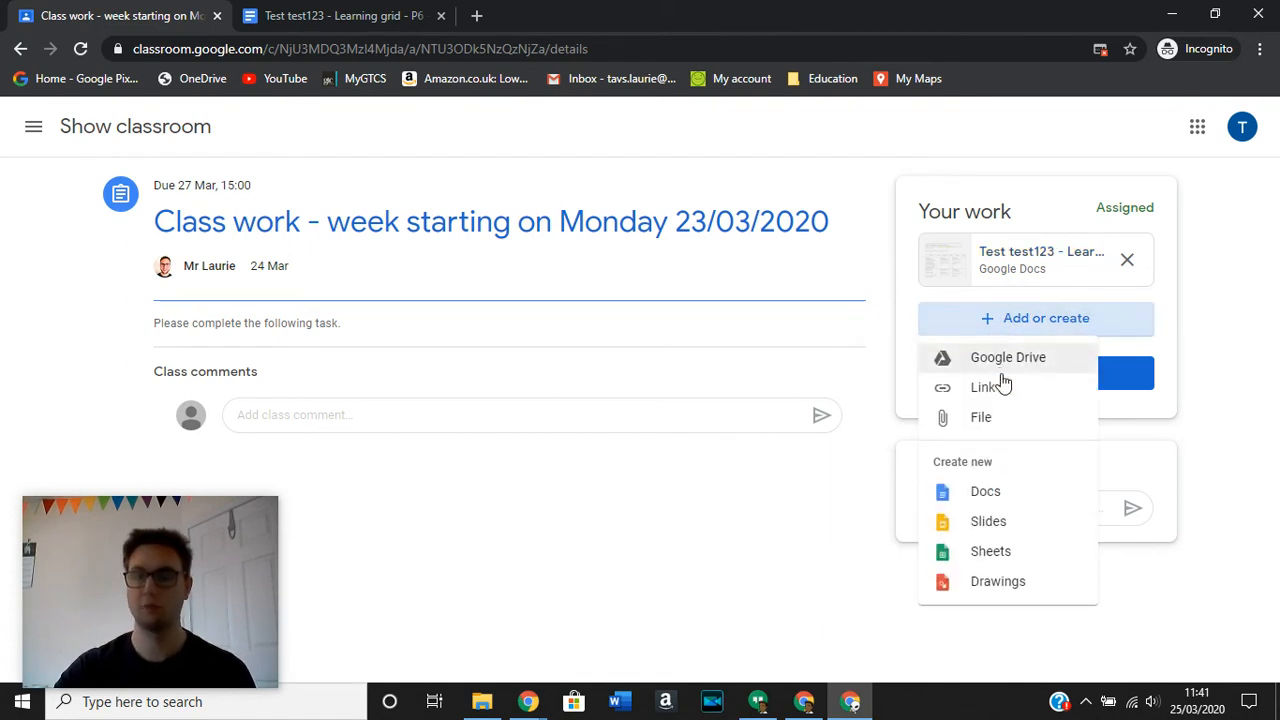
mouse_move(991, 585)
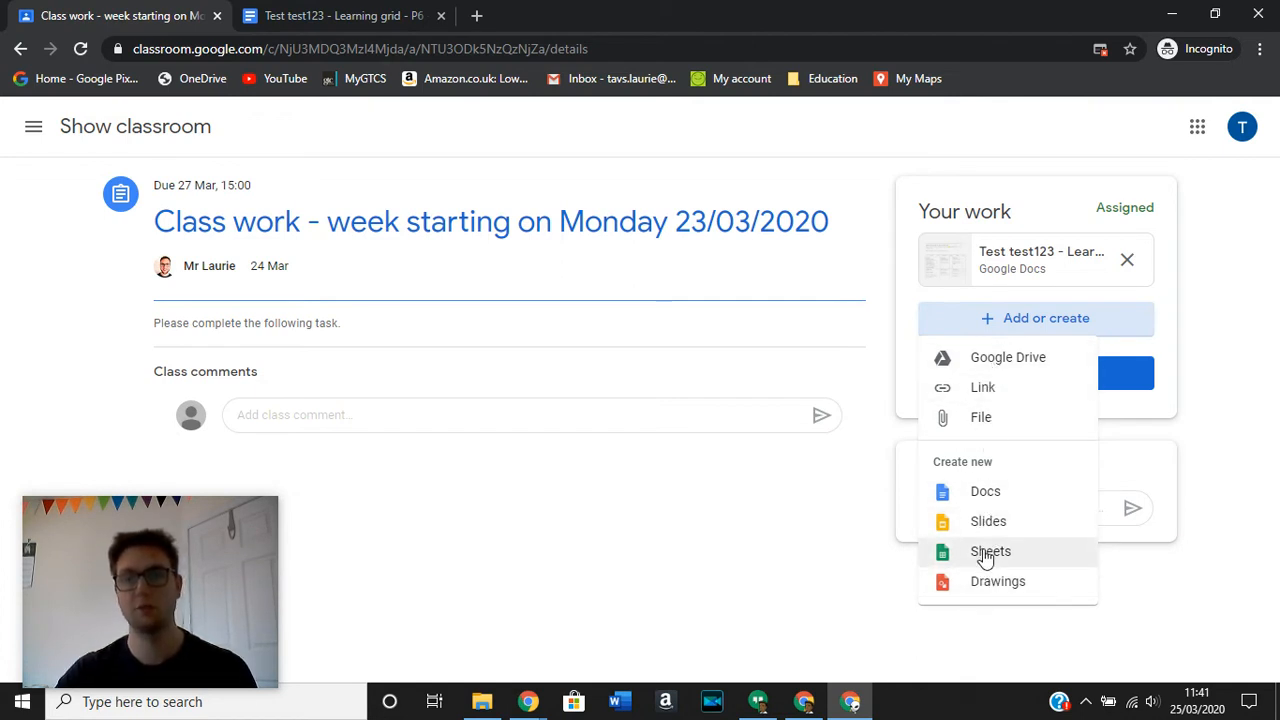
click(343, 15)
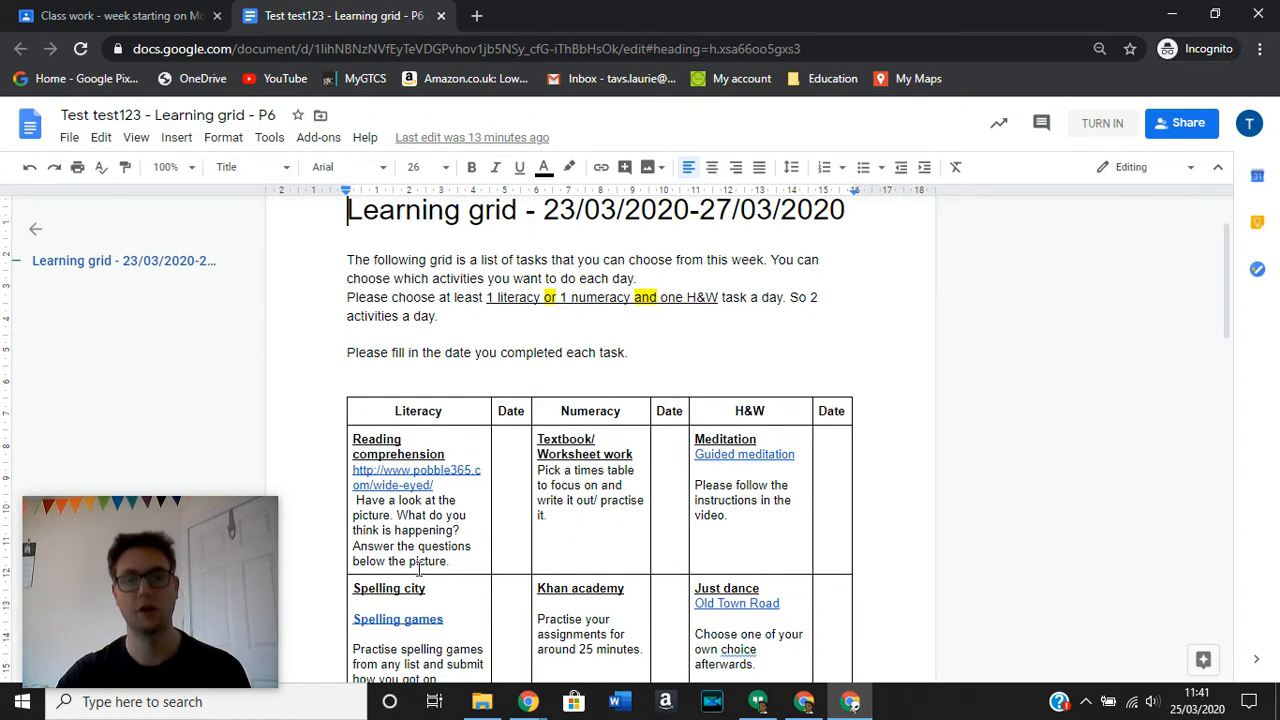
mouse_move(203, 40)
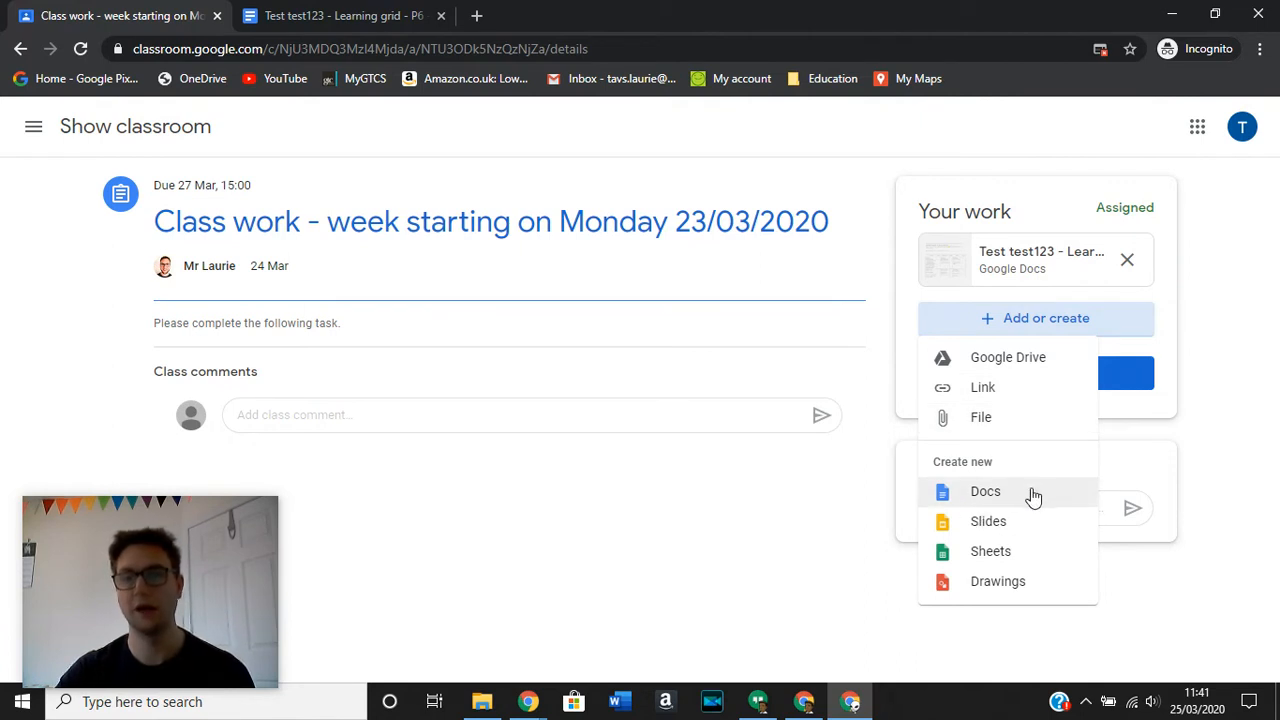
Create a new blank Google Doc from the Create new section of Add or create
click(985, 491)
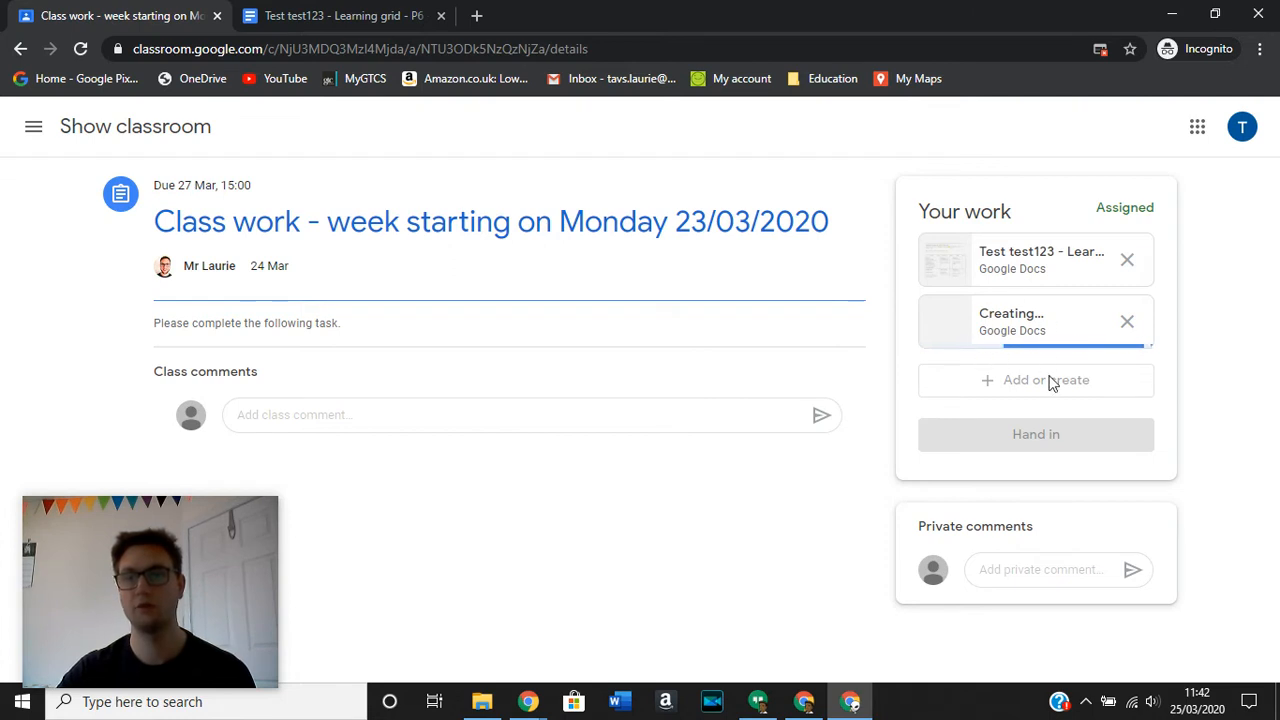
mouse_move(1055, 198)
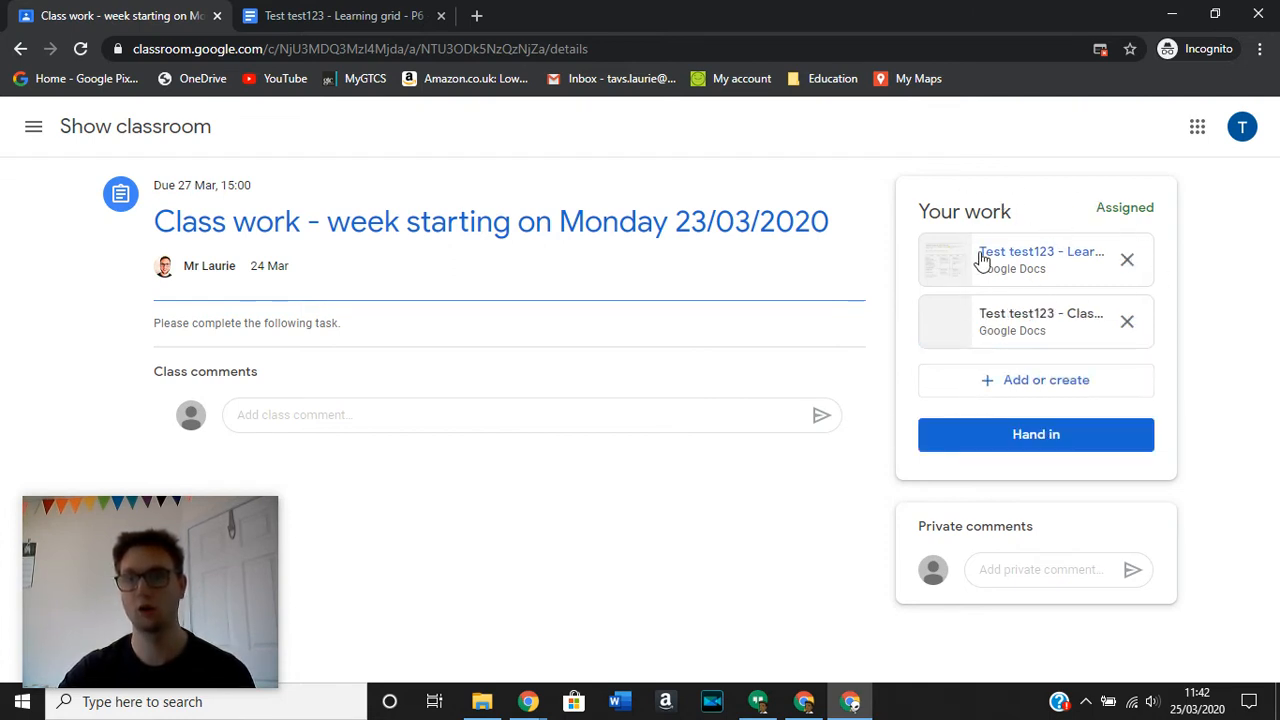
mouse_move(1025, 320)
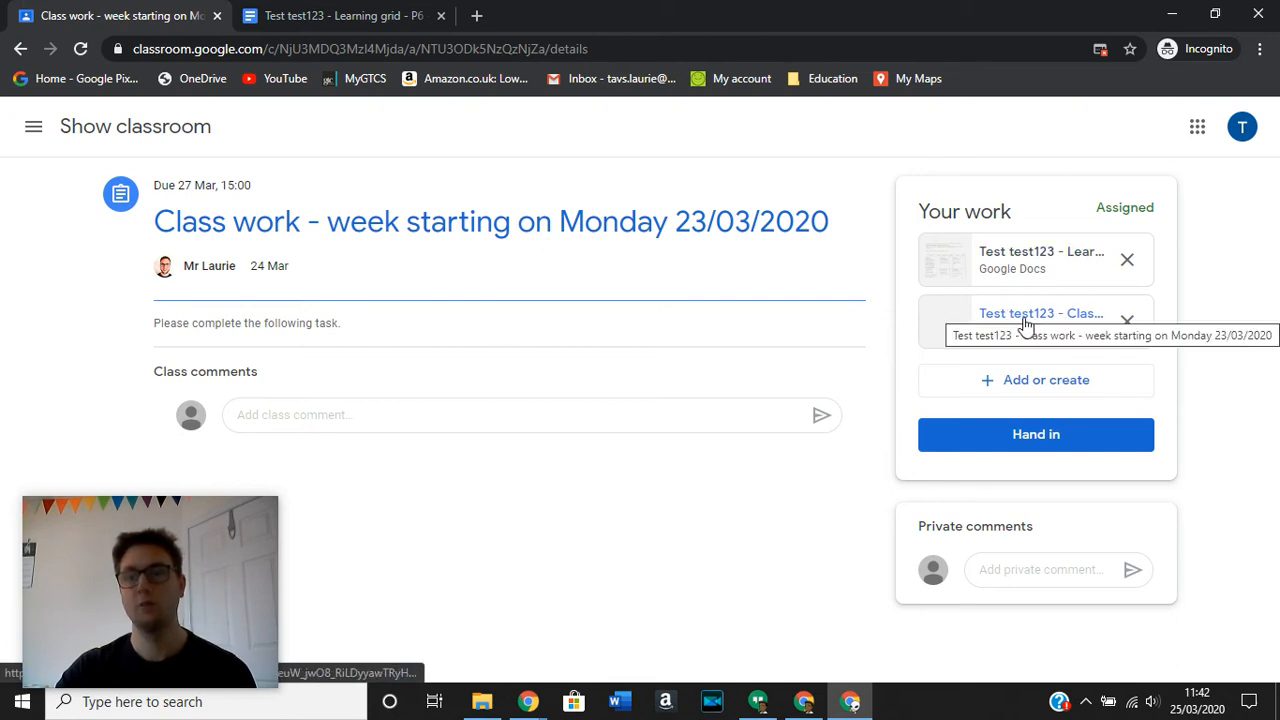
mouse_move(1020, 328)
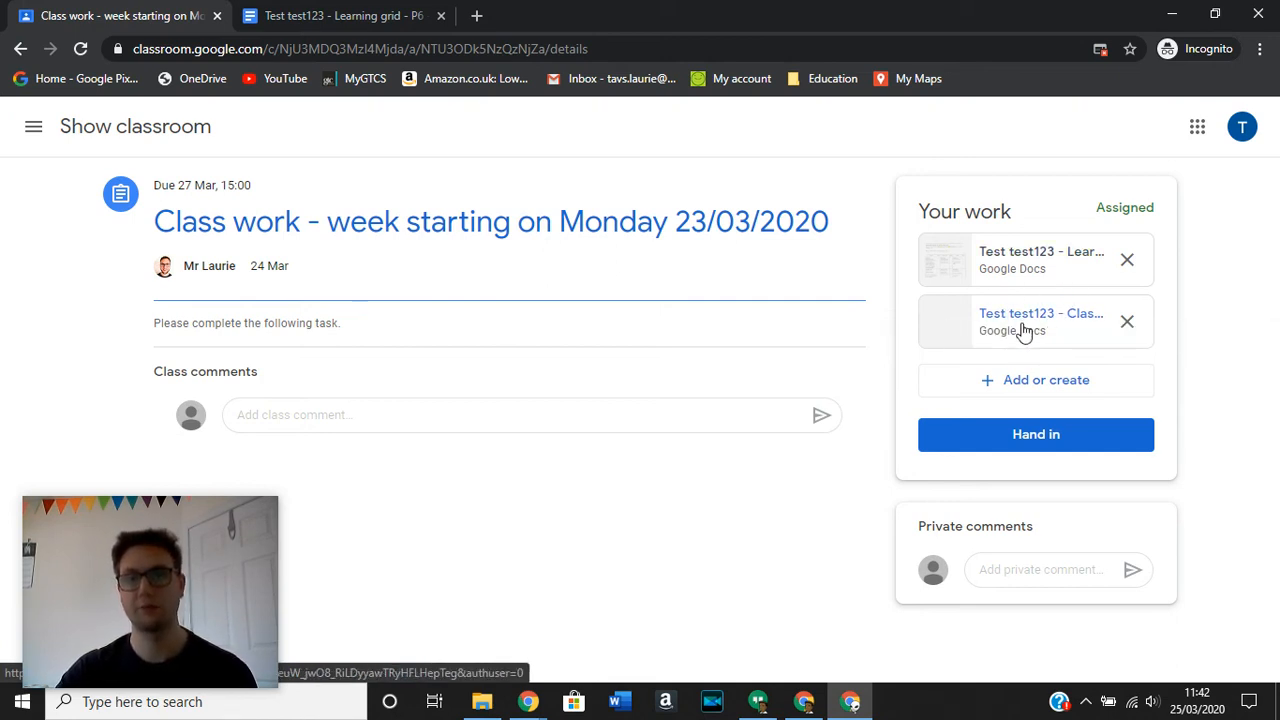
Open the new 'Test test123 - Class work' Doc, type 'gadgad', and return to Classroom
click(1040, 321)
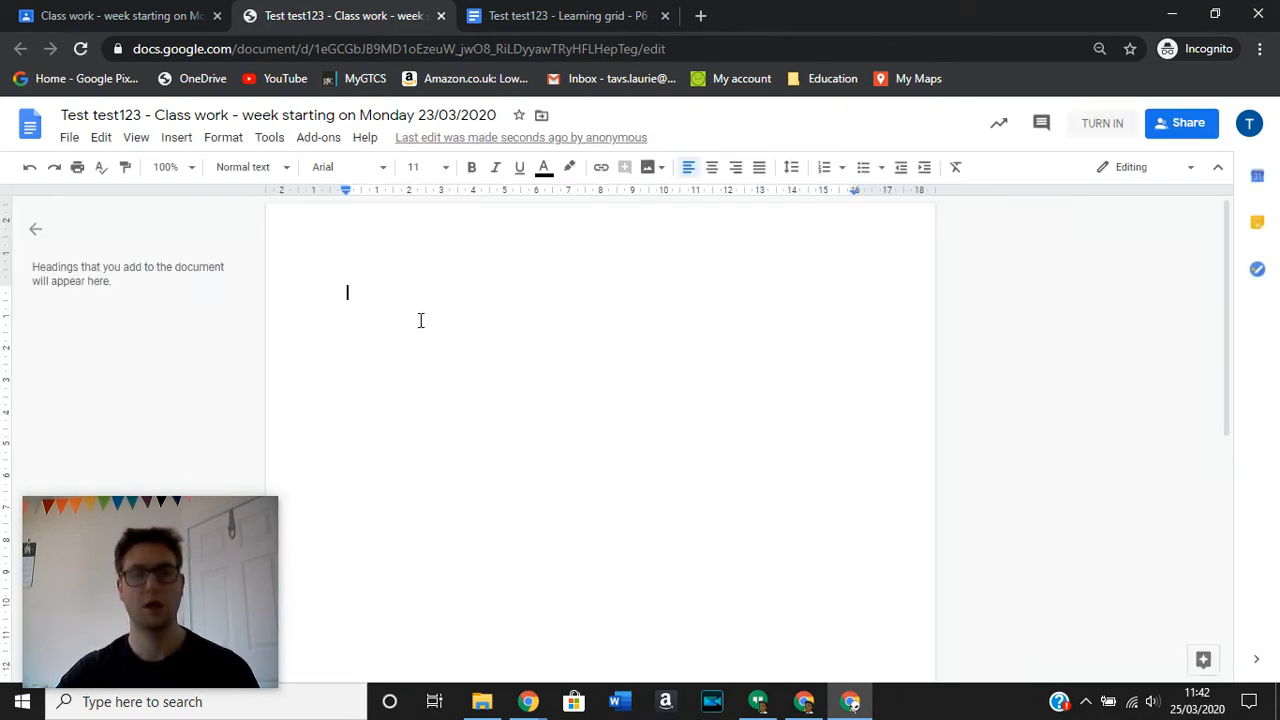
text(gadgad)
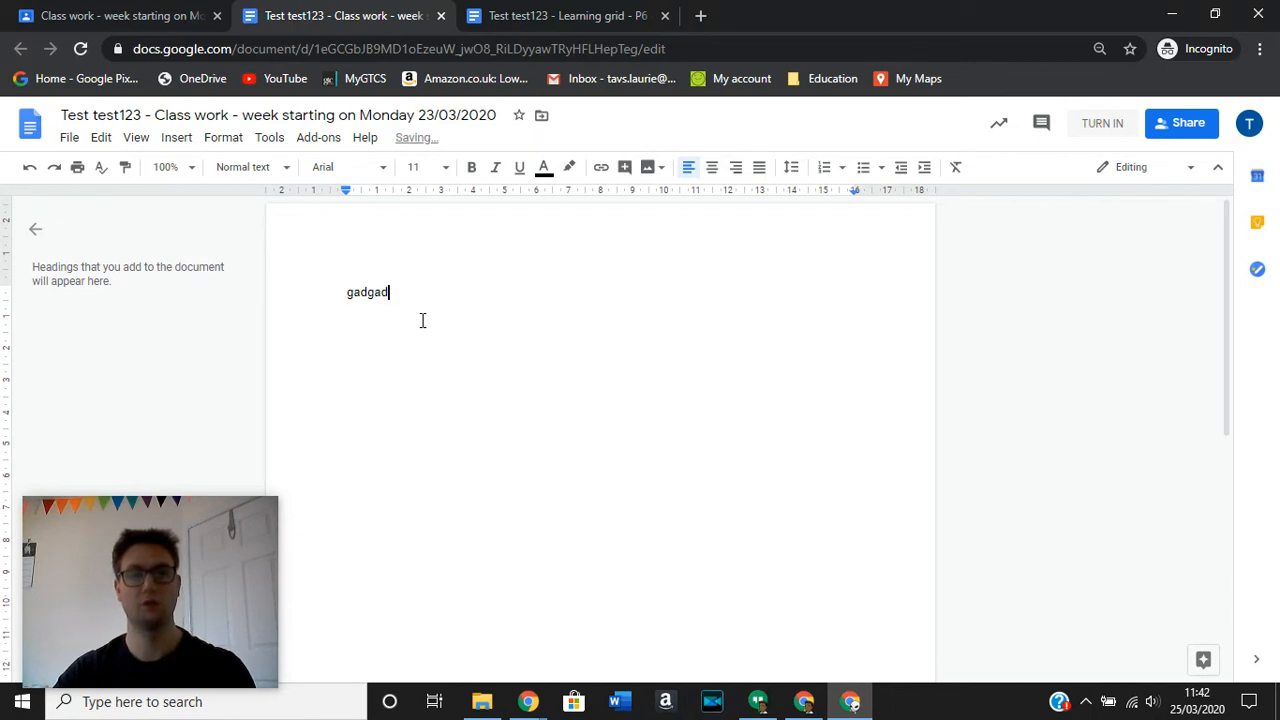
click(115, 16)
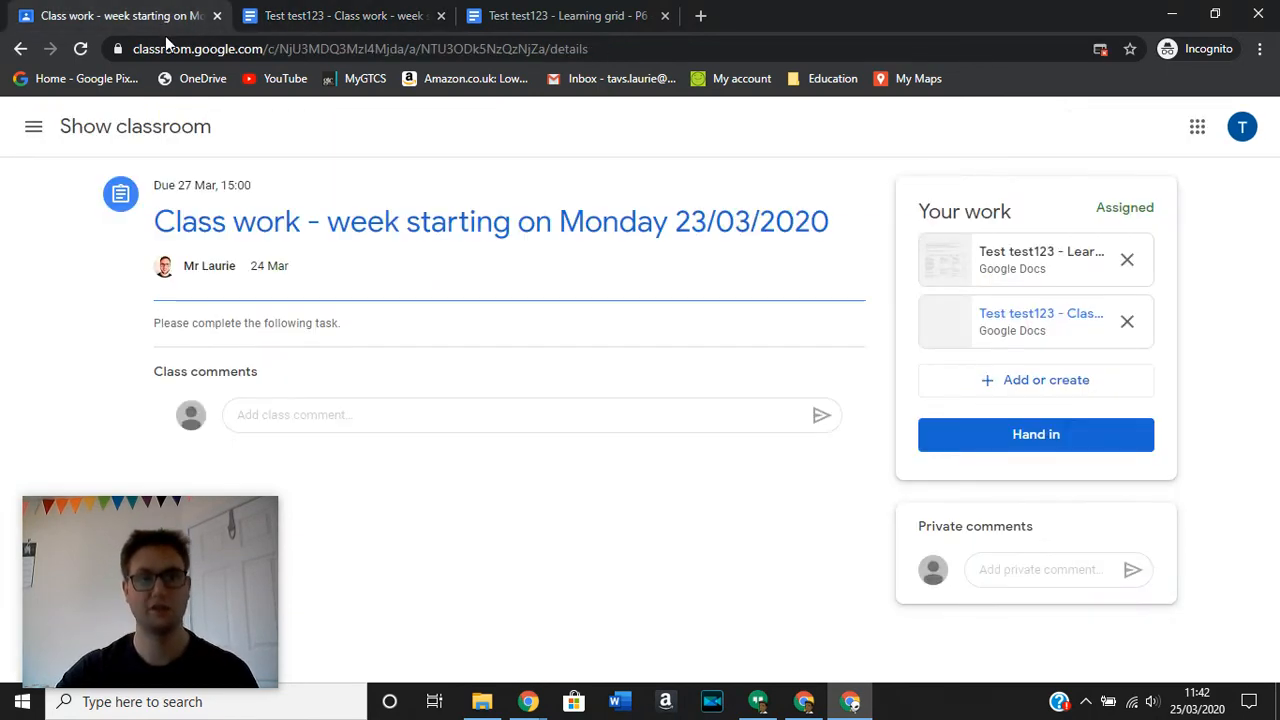
mouse_move(1040, 251)
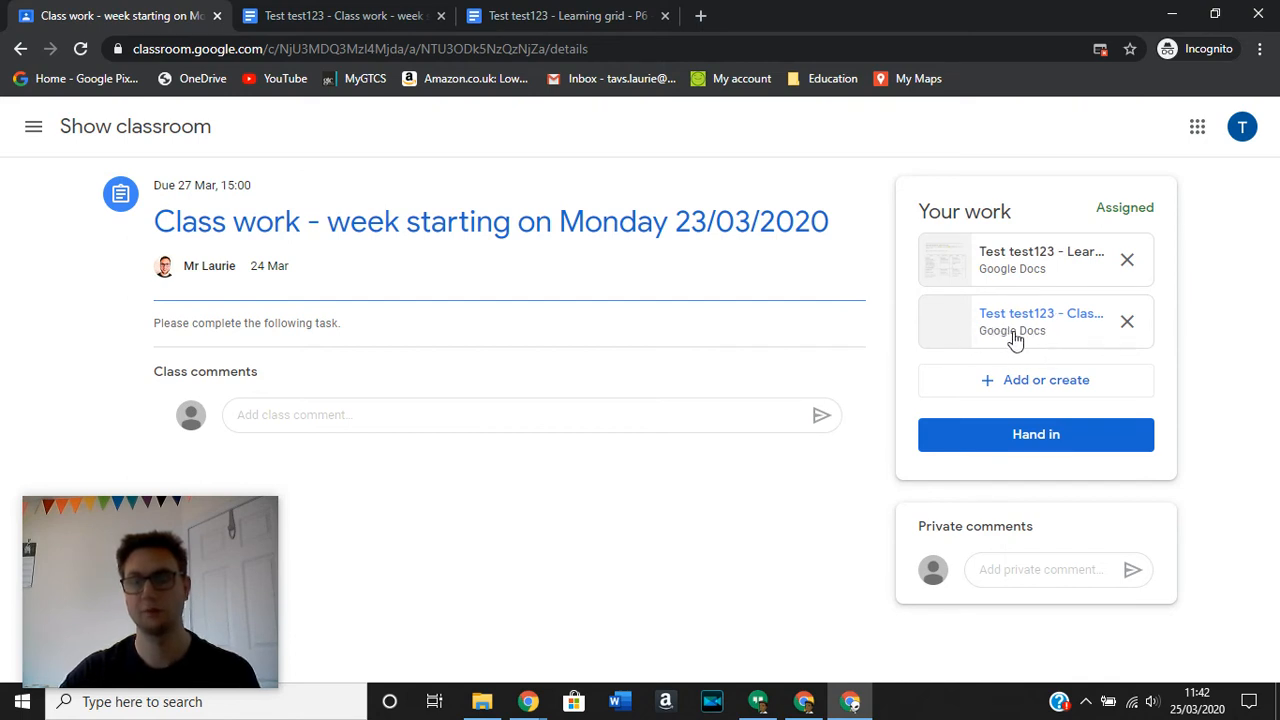
mouse_move(1013, 338)
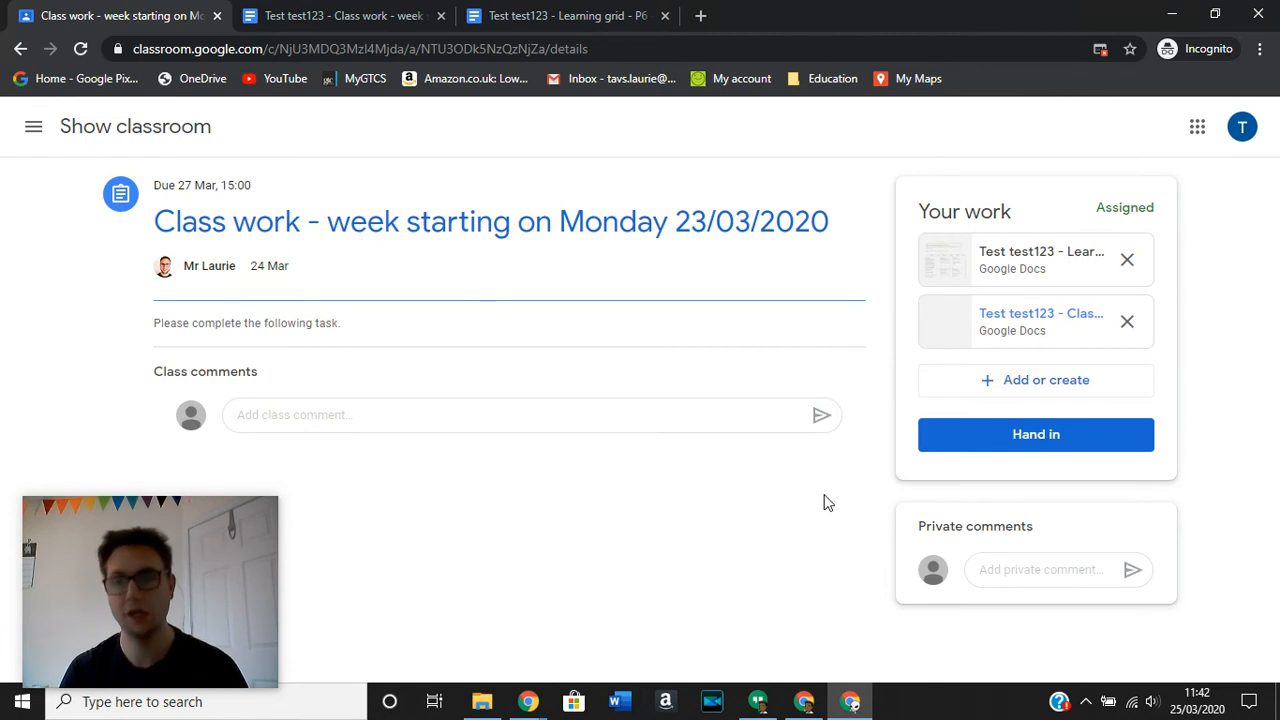
mouse_move(1040, 388)
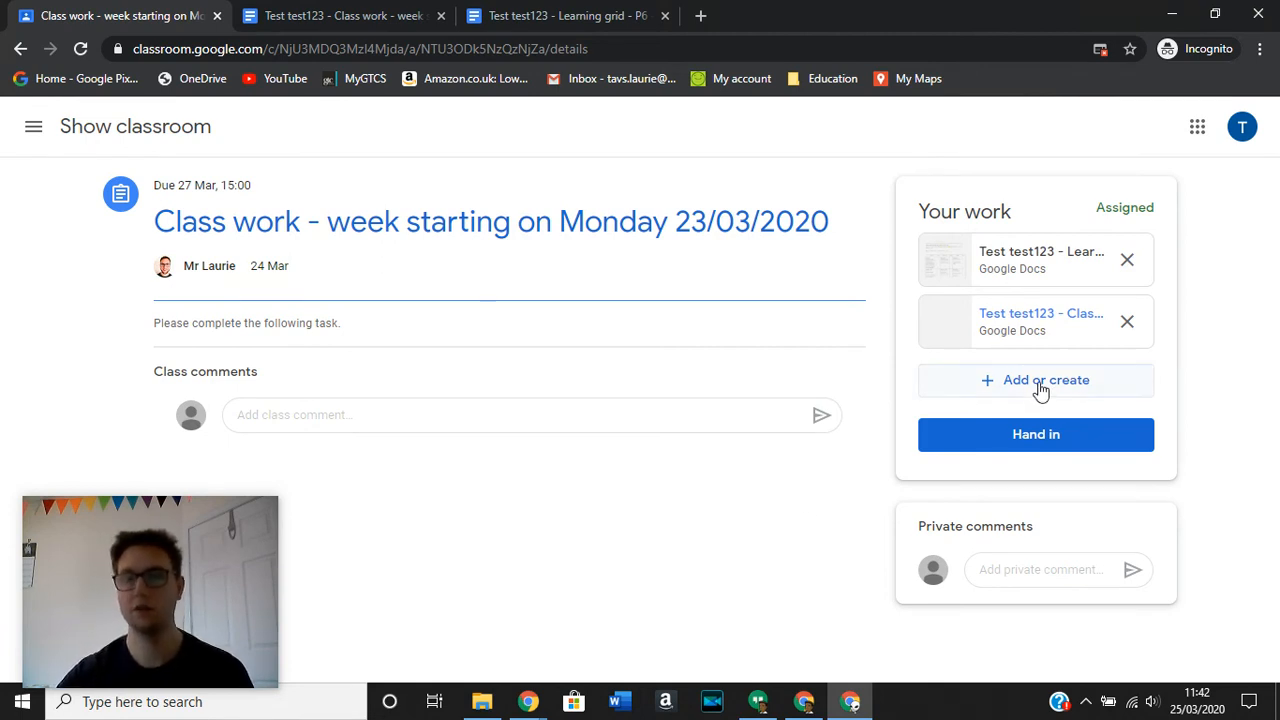
Open the Google Drive picker from Add or create and browse the My Google Drive tab
click(1035, 380)
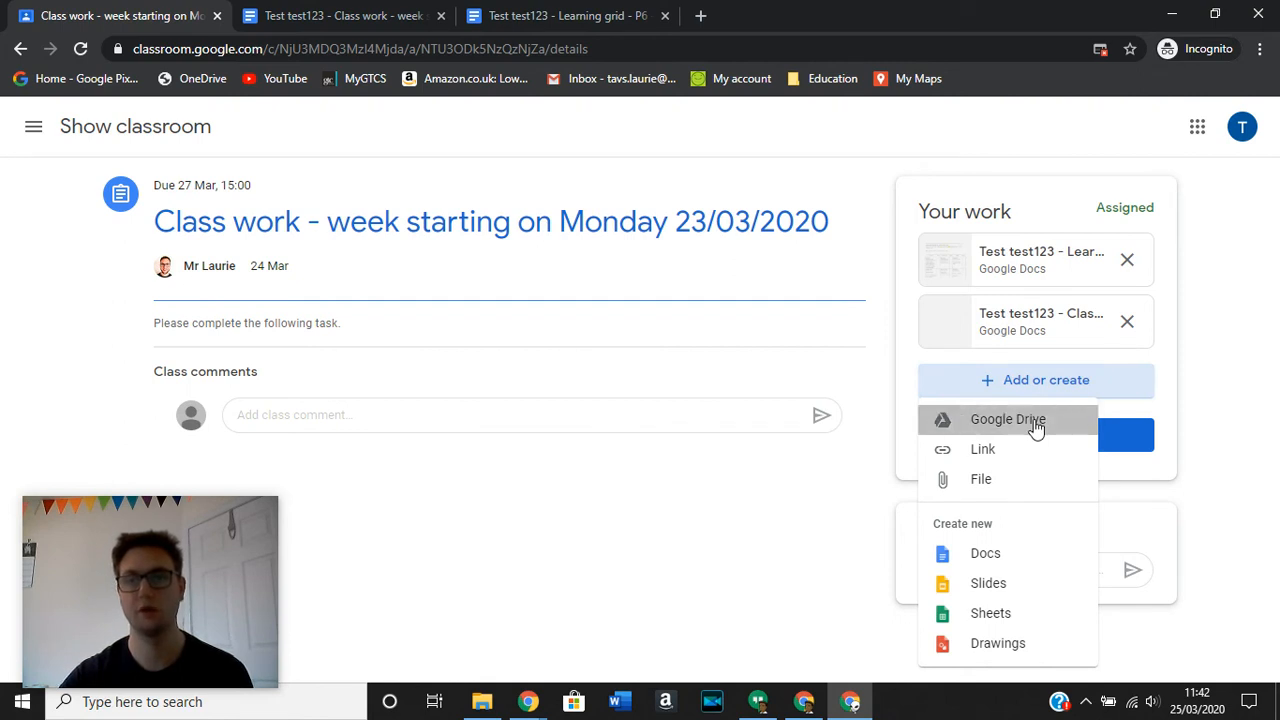
click(1007, 419)
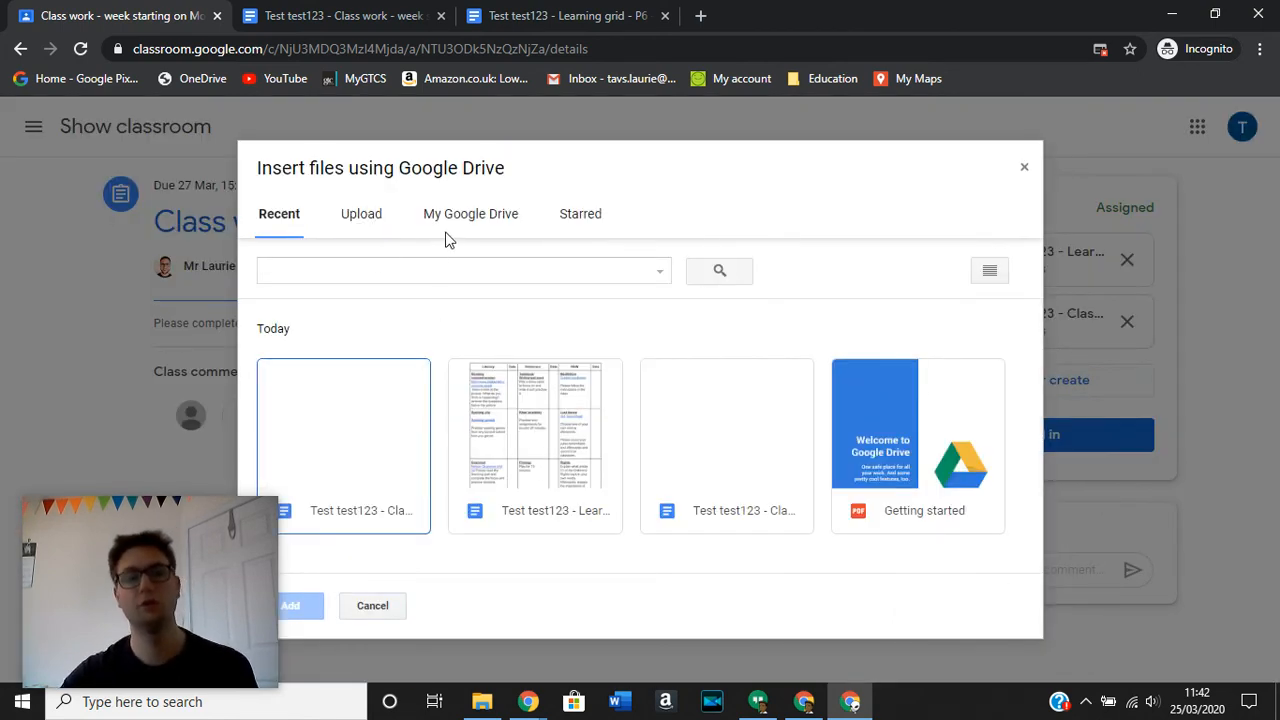
click(360, 213)
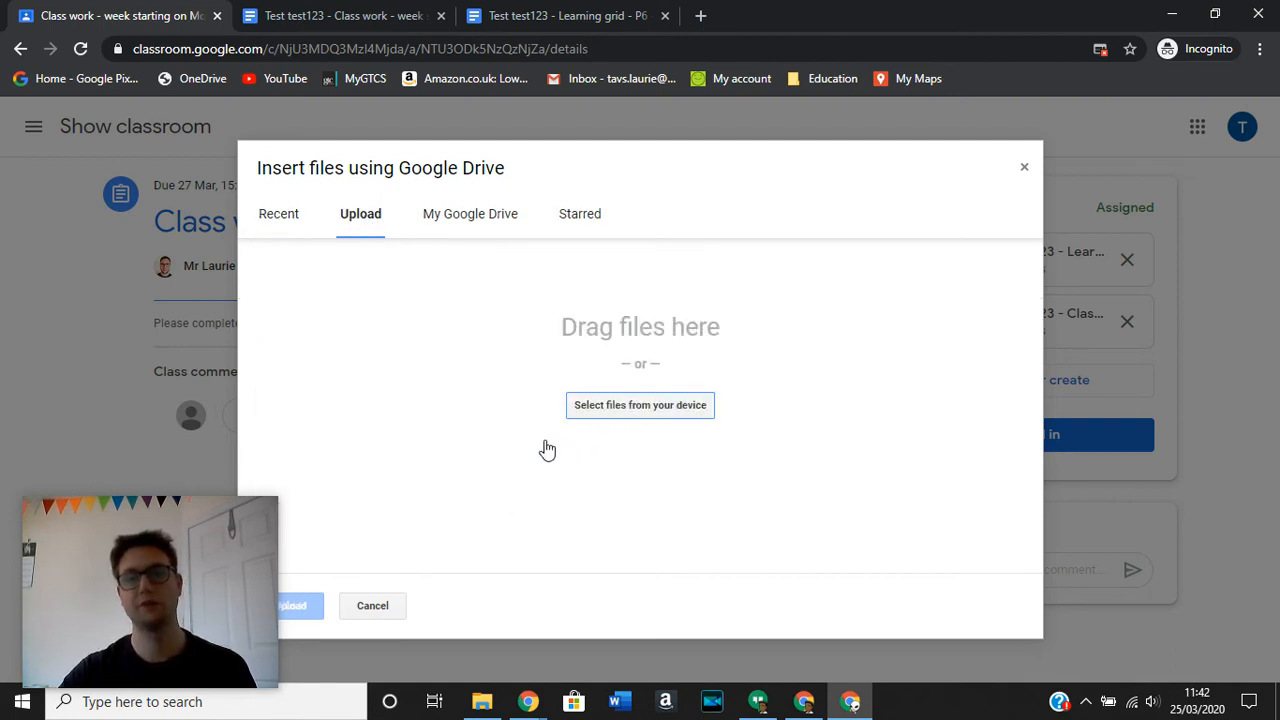
click(470, 213)
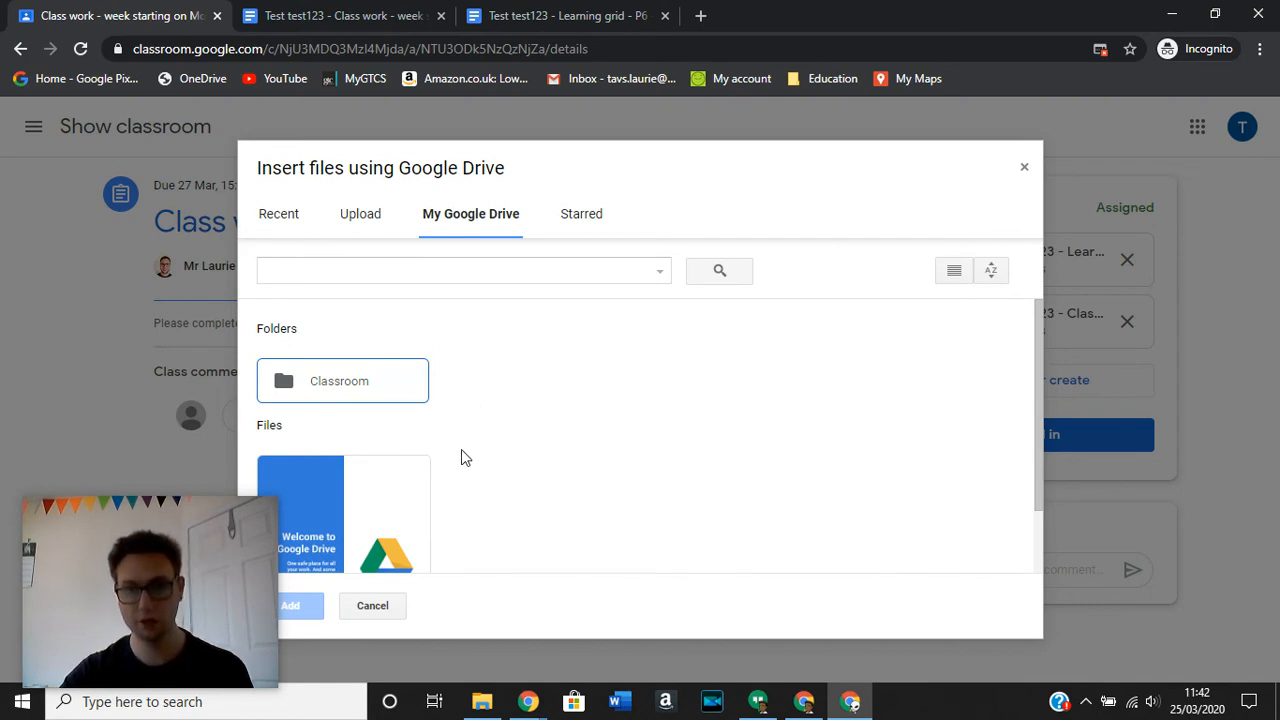
mouse_move(388, 451)
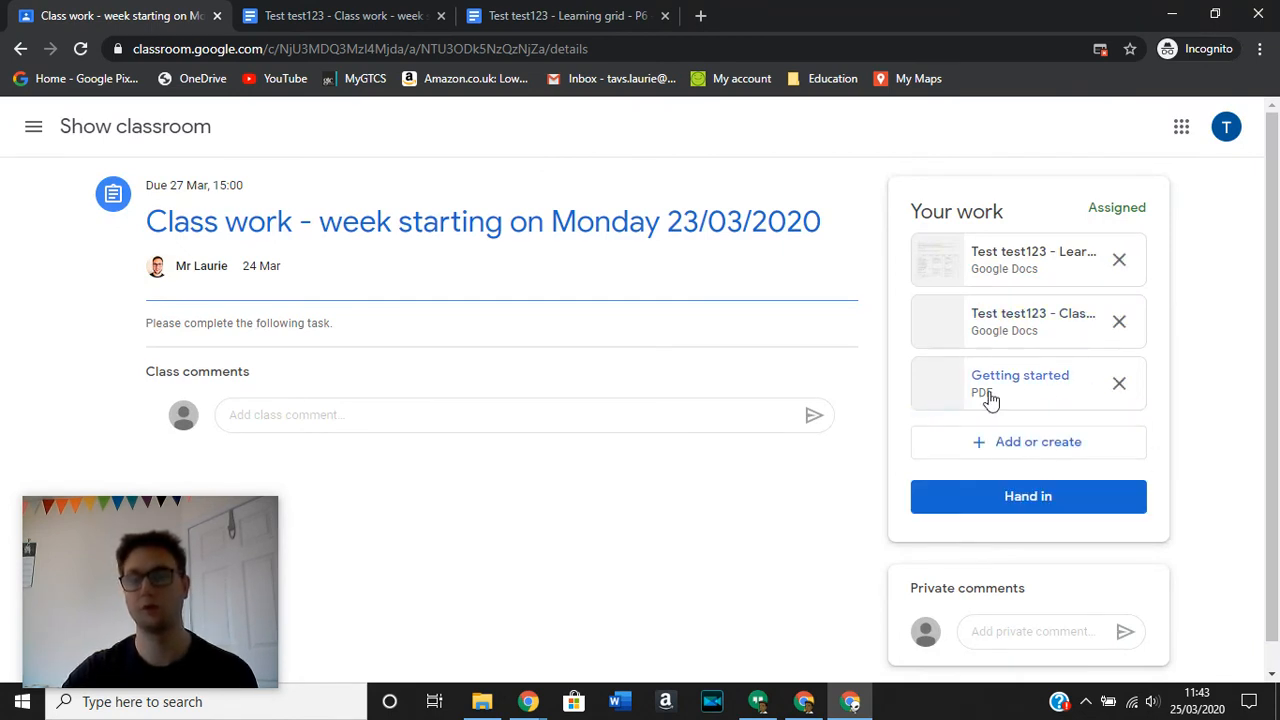
mouse_move(1008, 383)
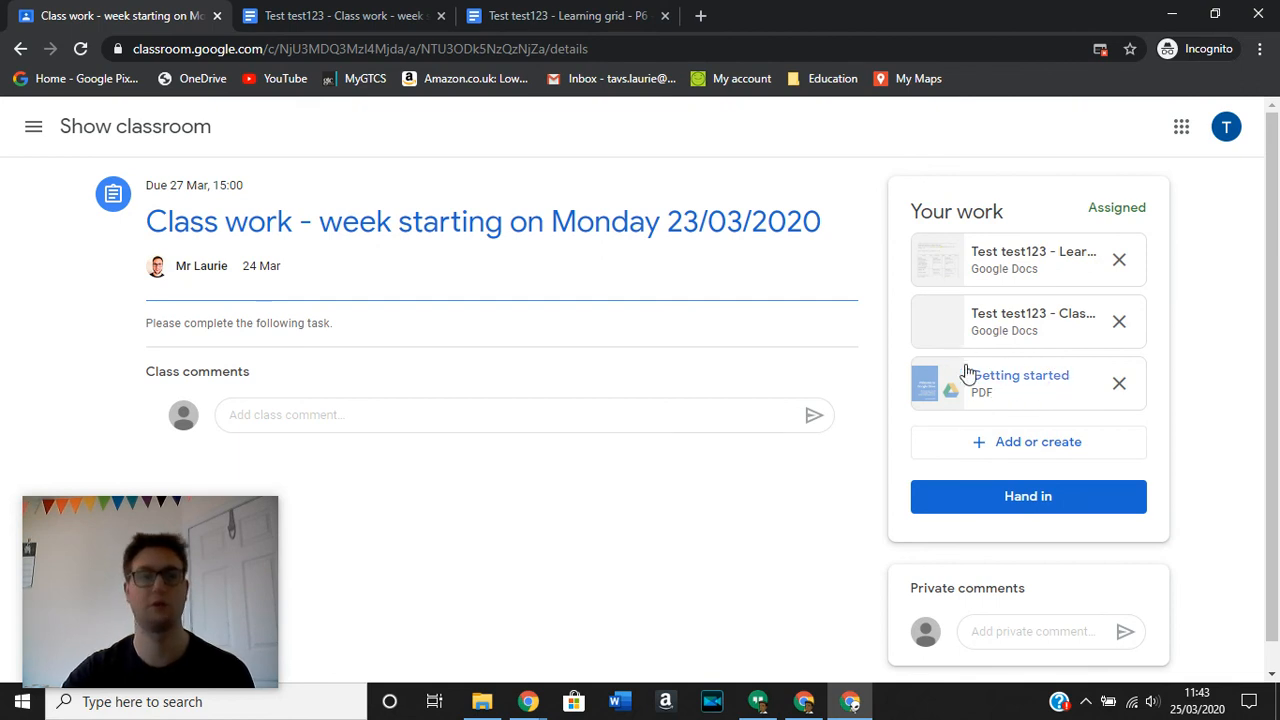
mouse_move(1185, 382)
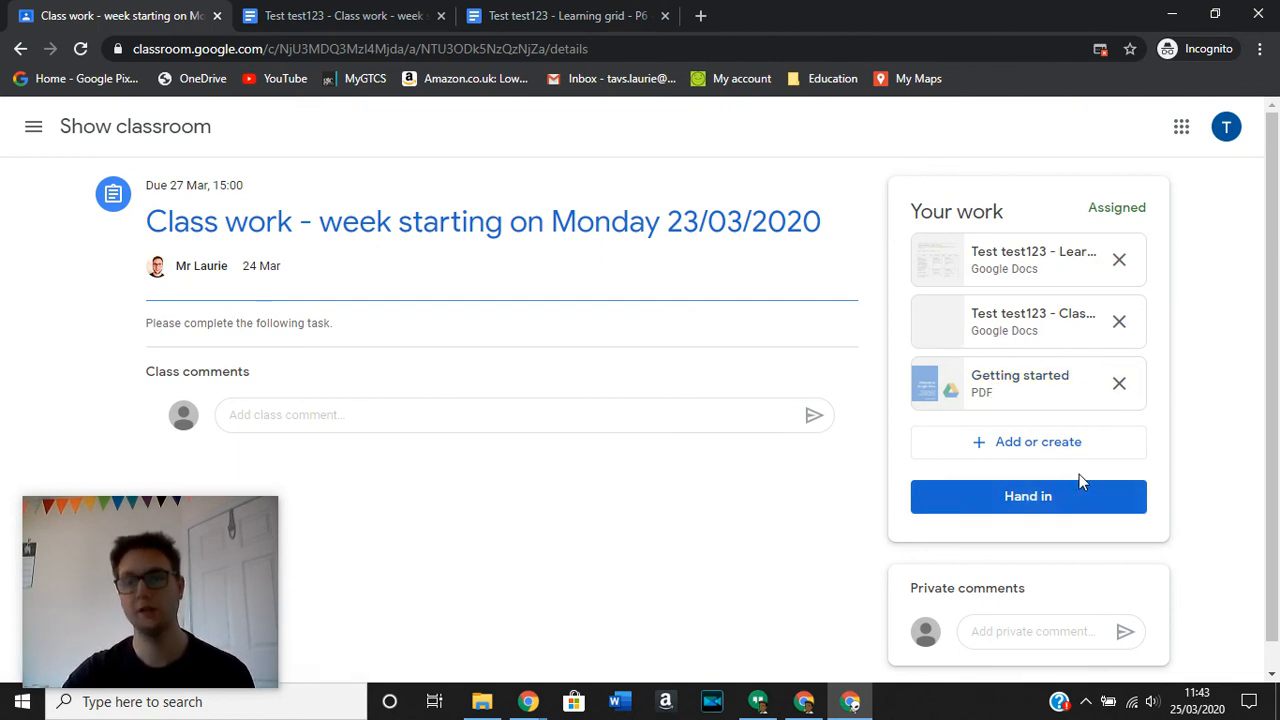
mouse_move(1172, 470)
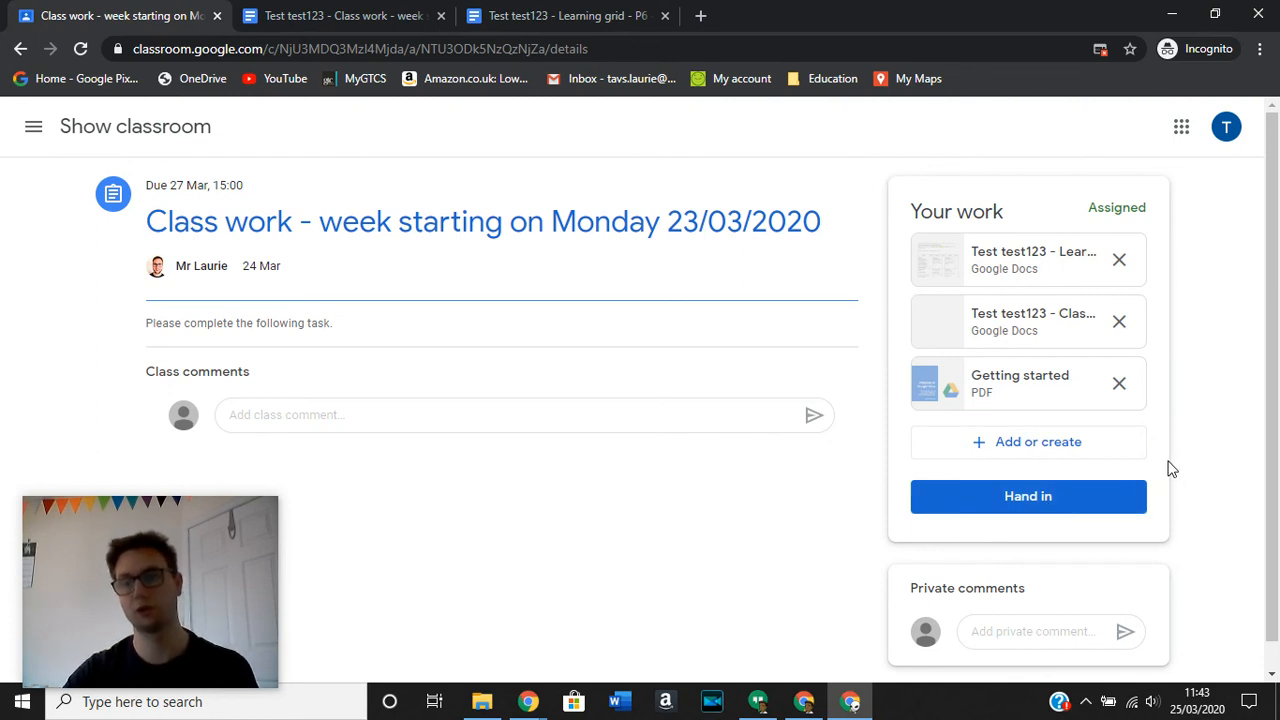
mouse_move(1185, 477)
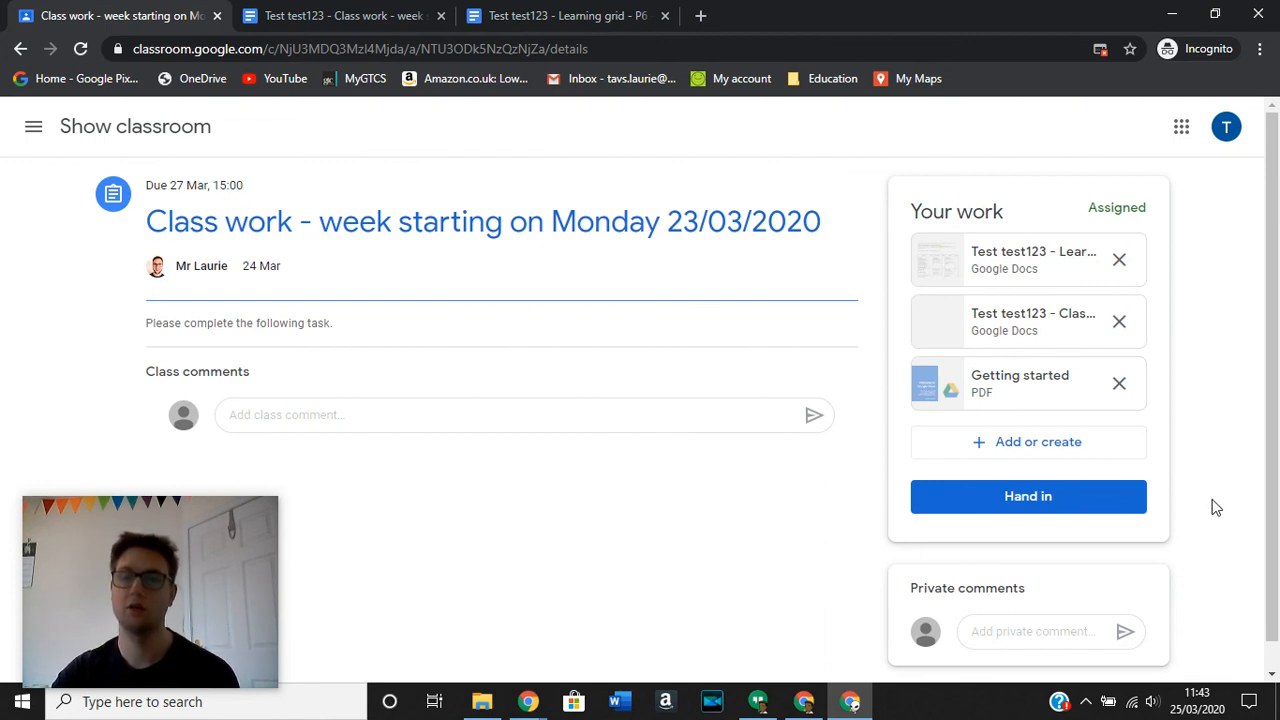
mouse_move(1199, 519)
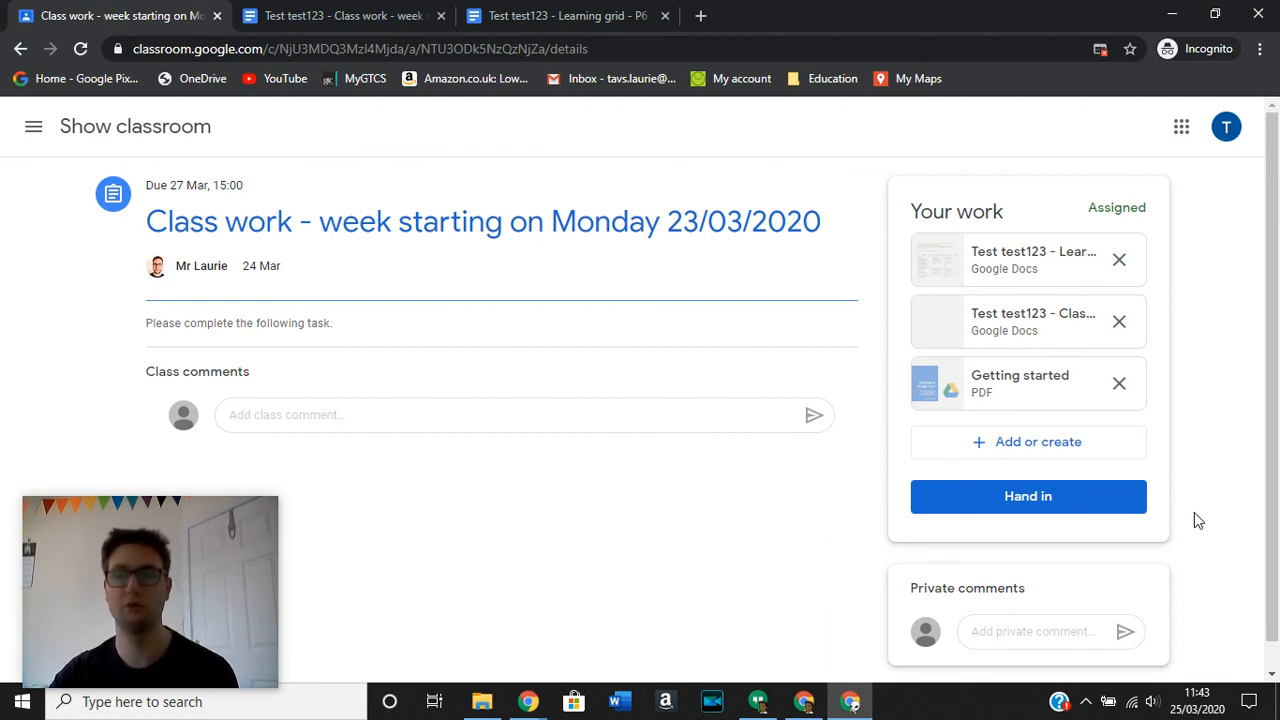
mouse_move(1195, 523)
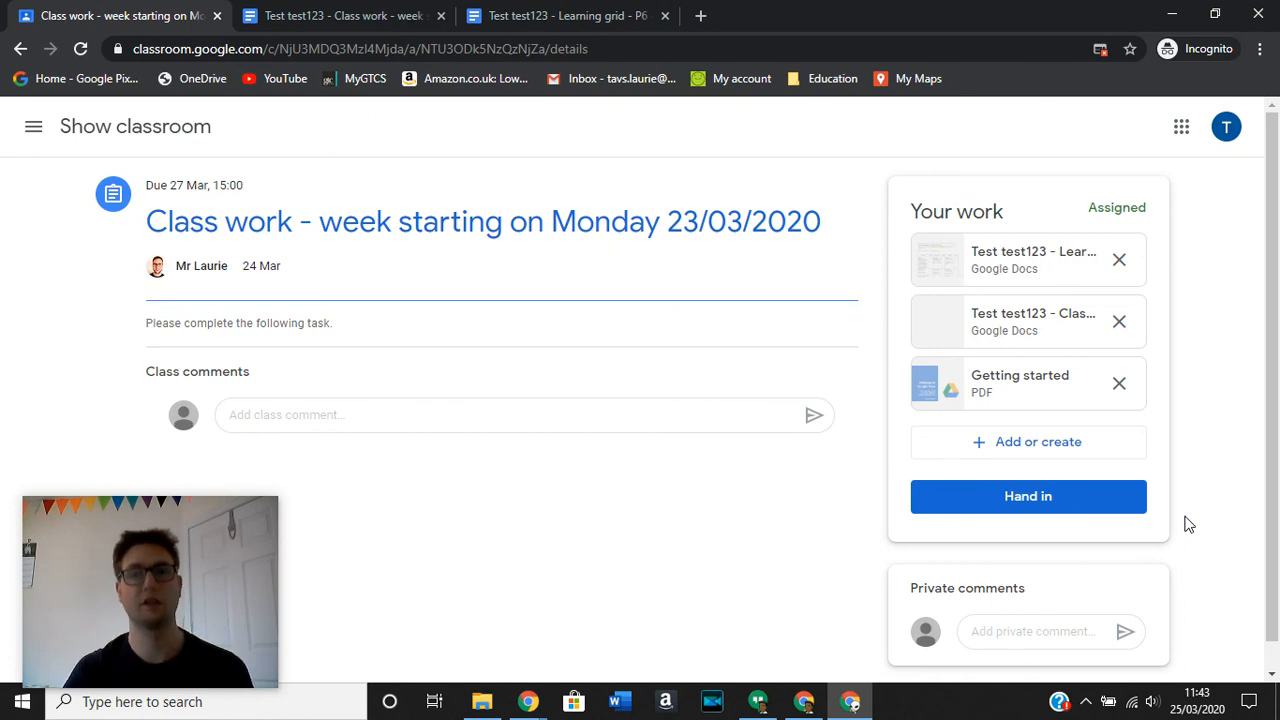
mouse_move(1018, 441)
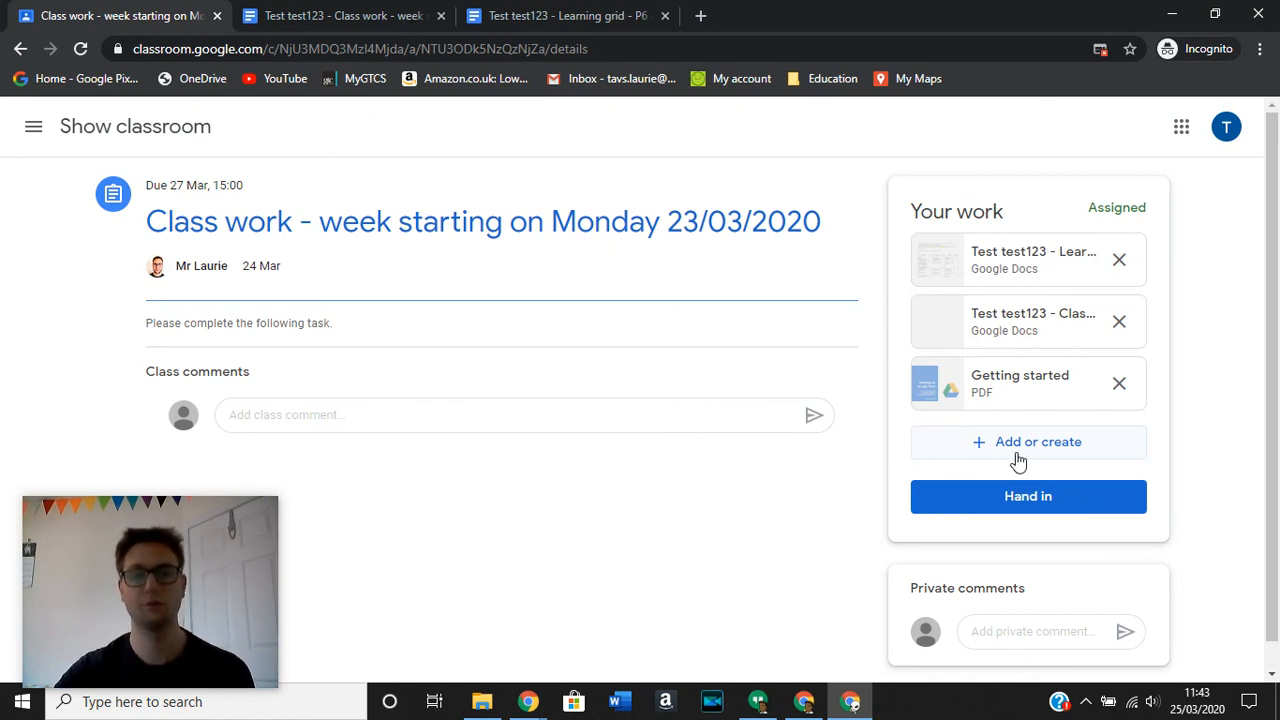